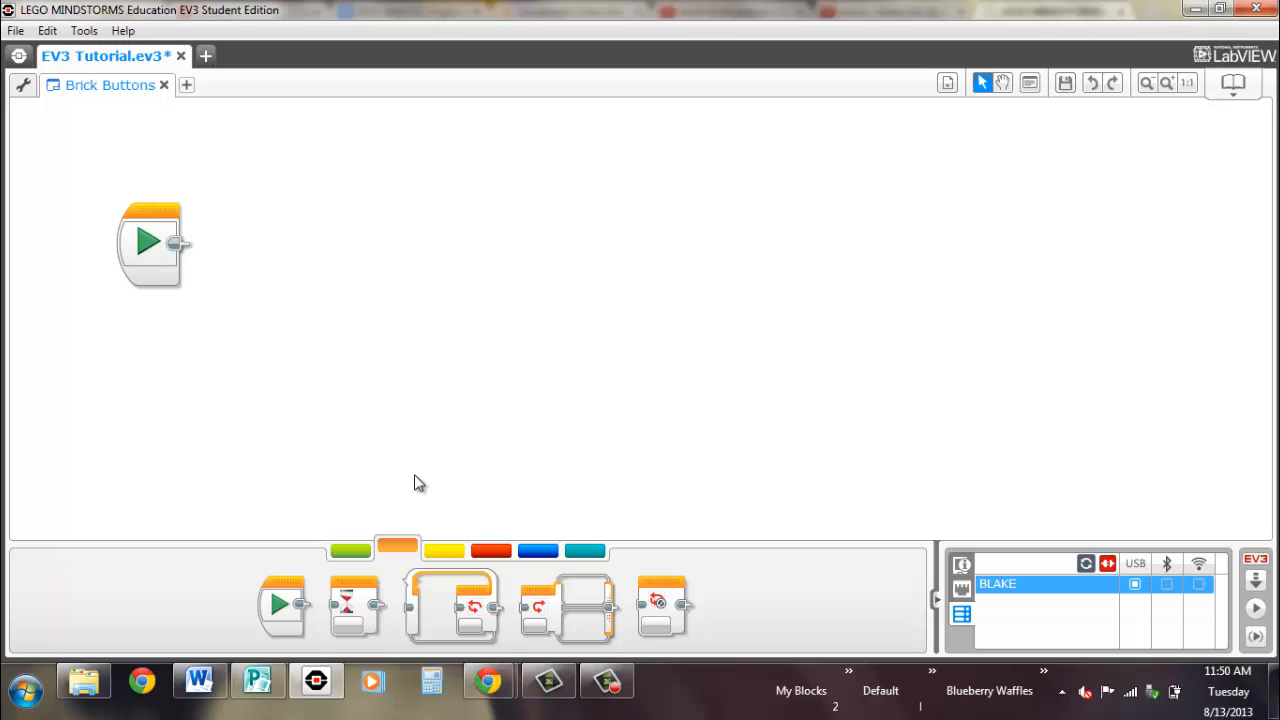
mouse_move(490, 452)
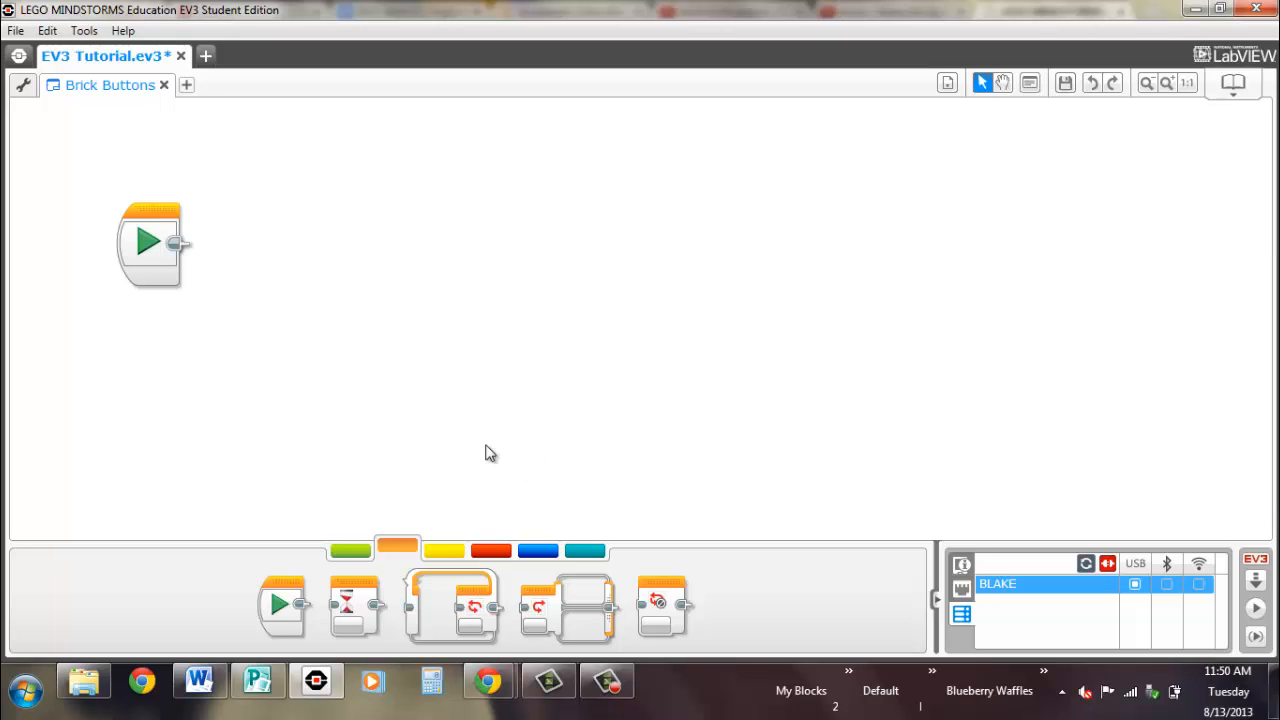
mouse_move(352, 605)
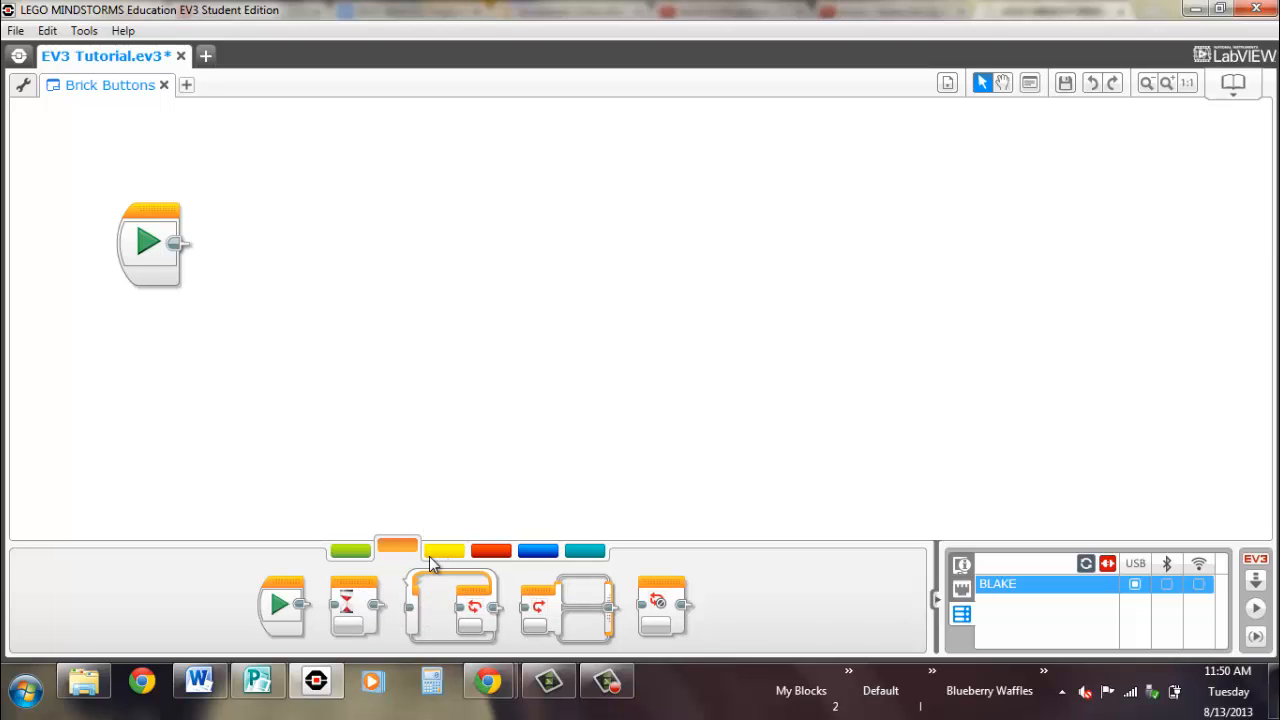
- Add a Brick Buttons sensor block after Start in Compare Brick Buttons mode
left_click(444, 550)
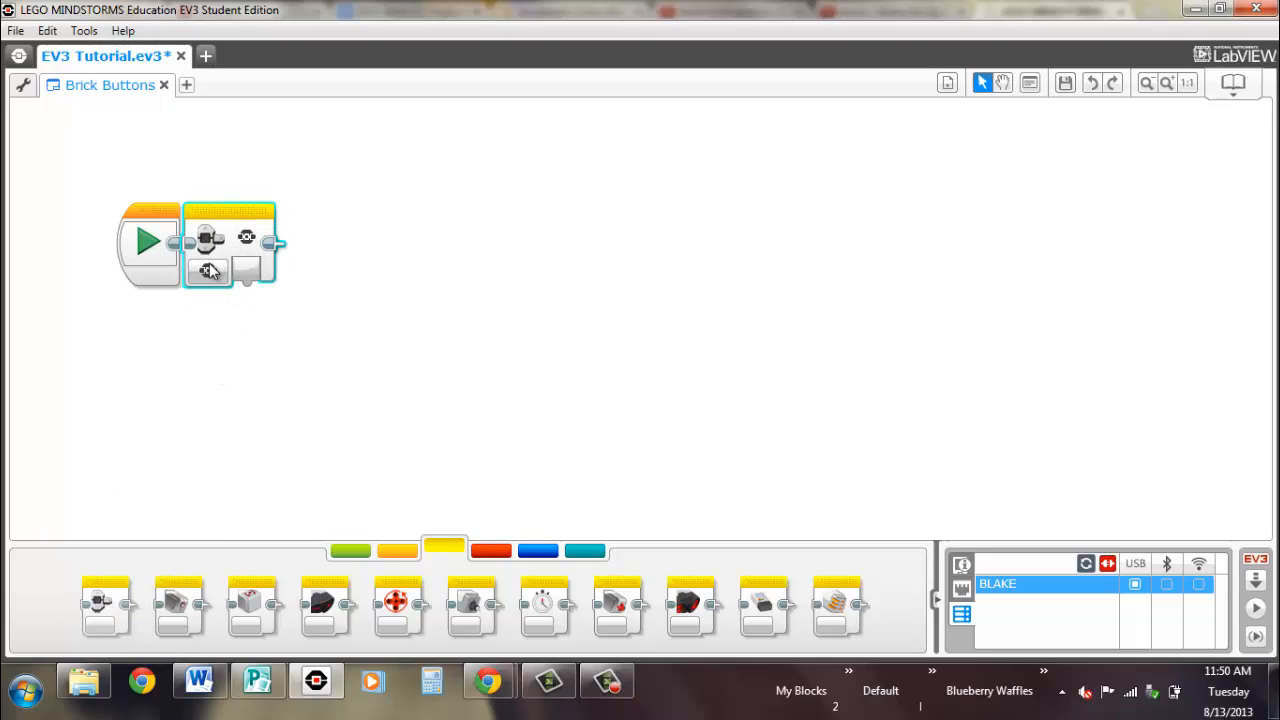
mouse_move(210, 270)
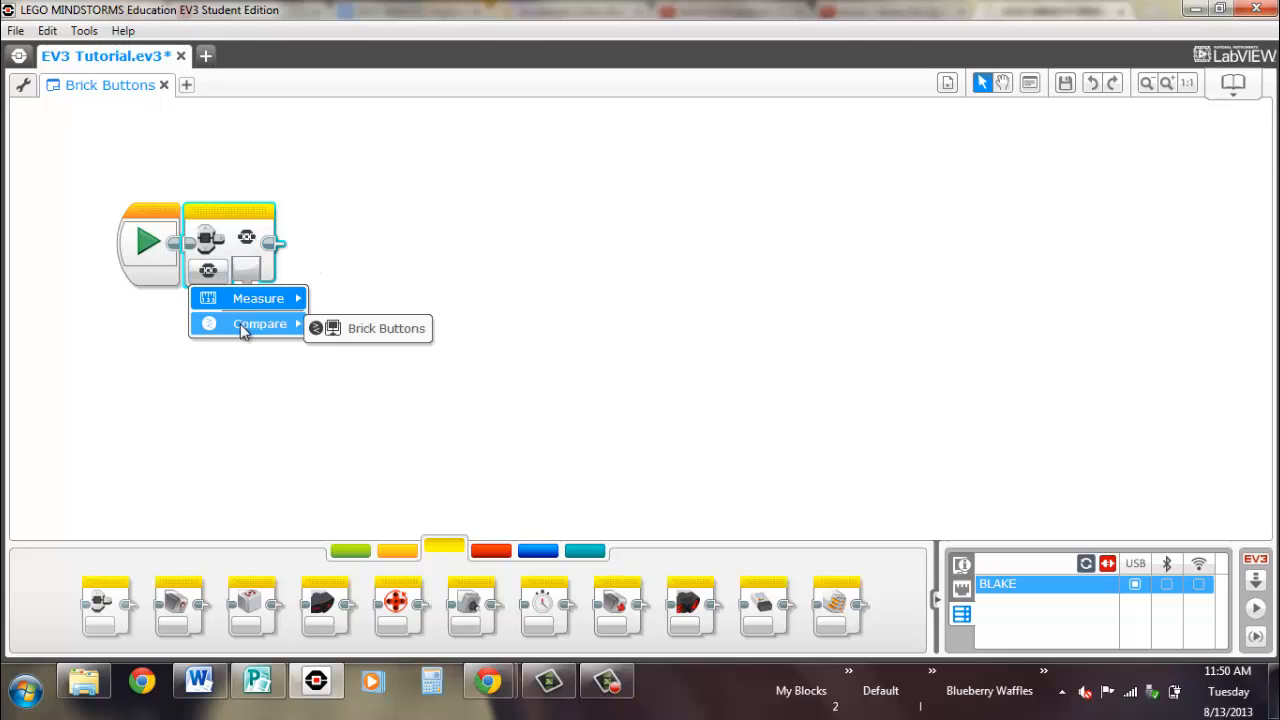
left_click(386, 328)
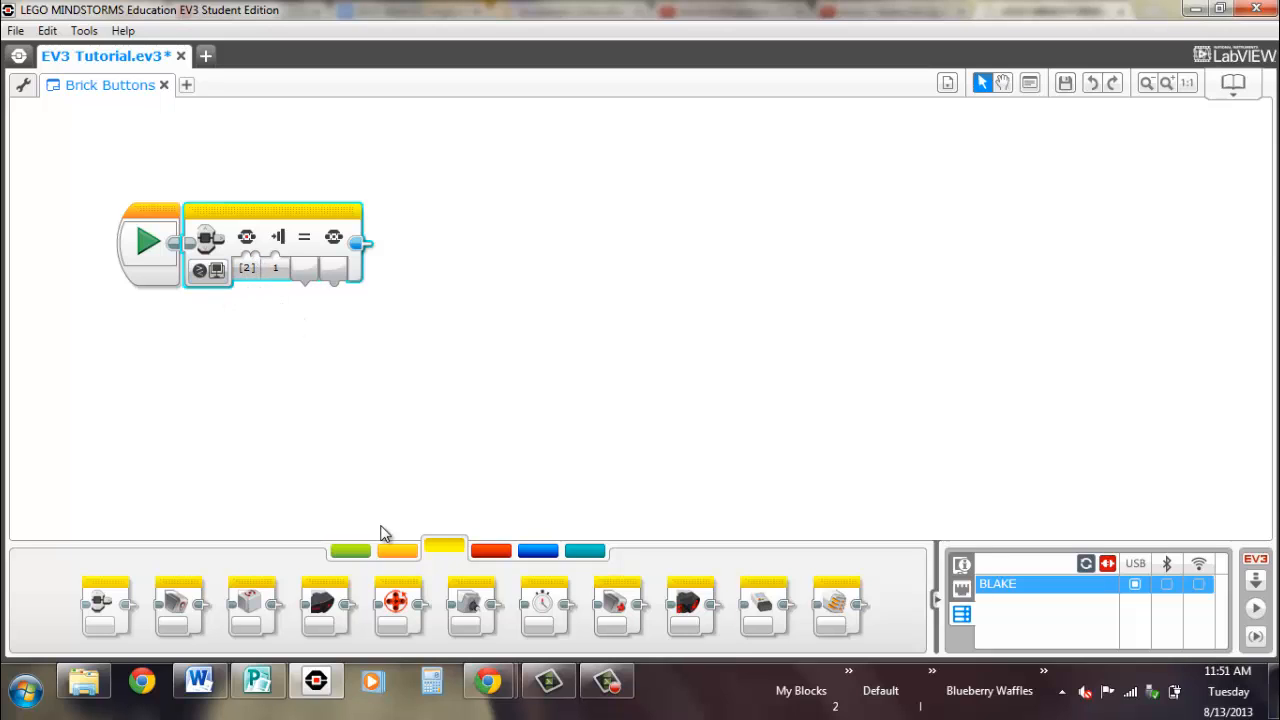
- Place a Wait block after the sensor block, set to Brick Buttons Compare mode
left_click(397, 548)
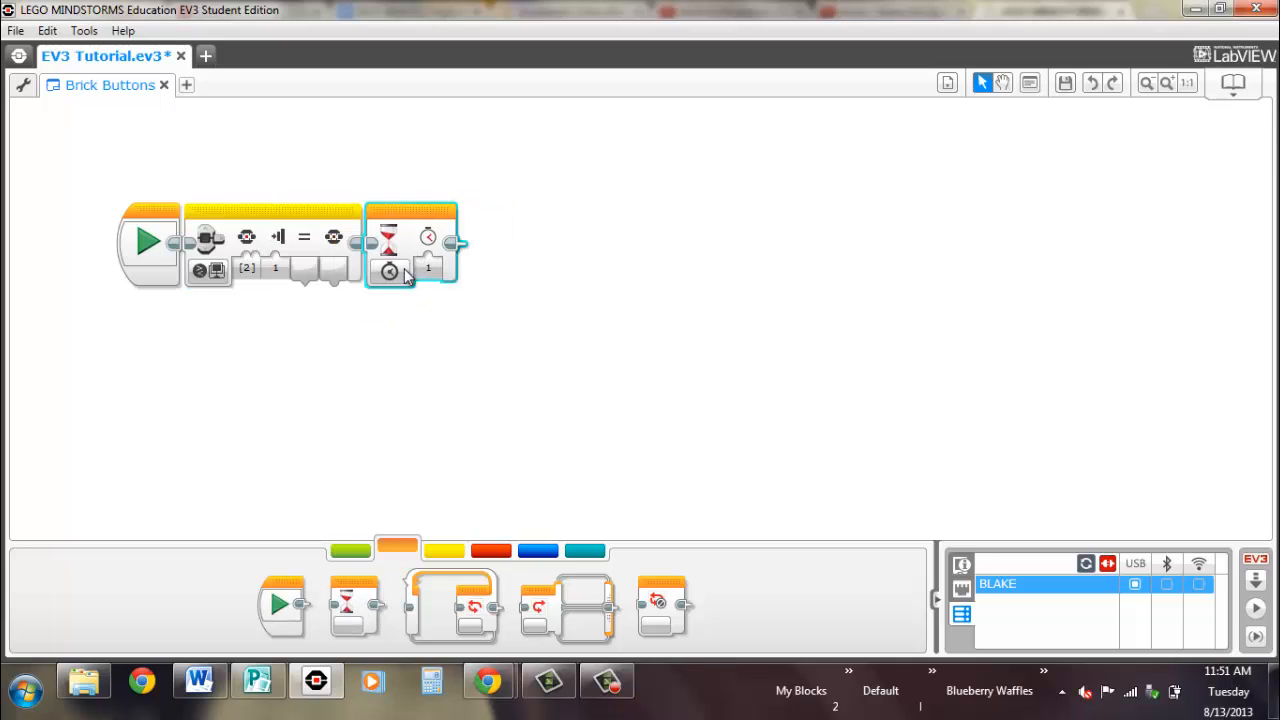
mouse_move(390, 272)
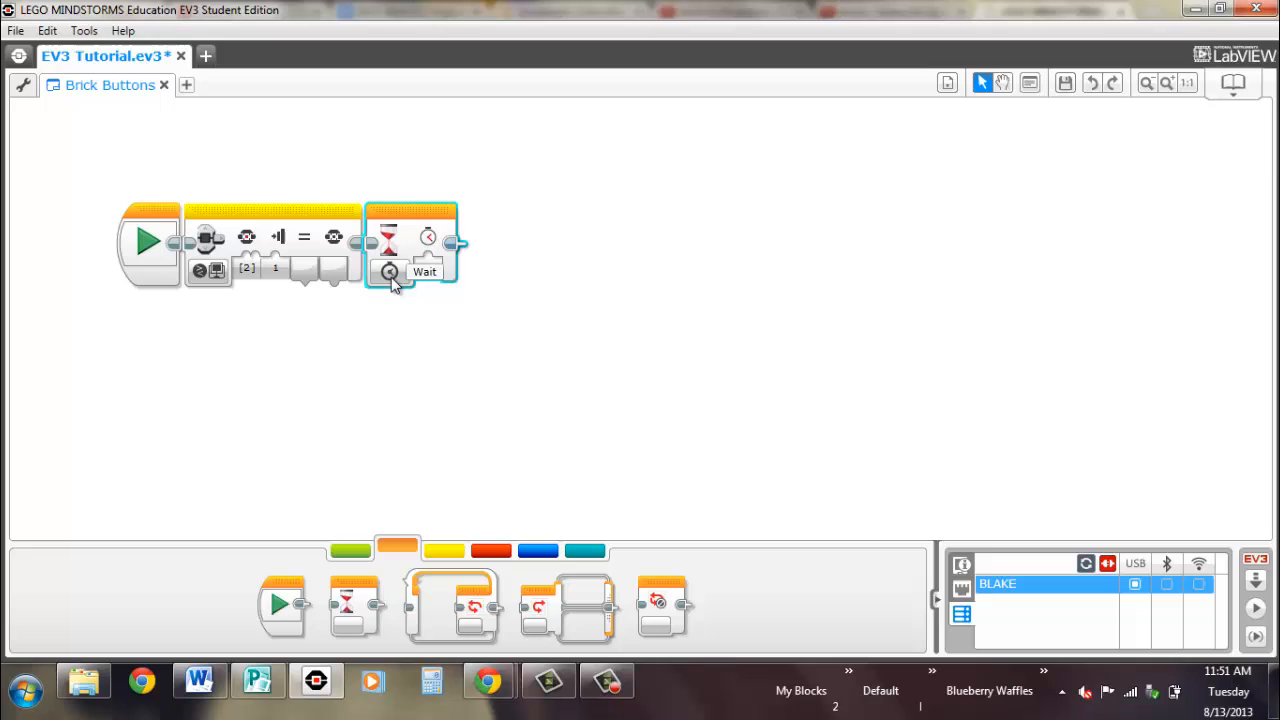
left_click(389, 271)
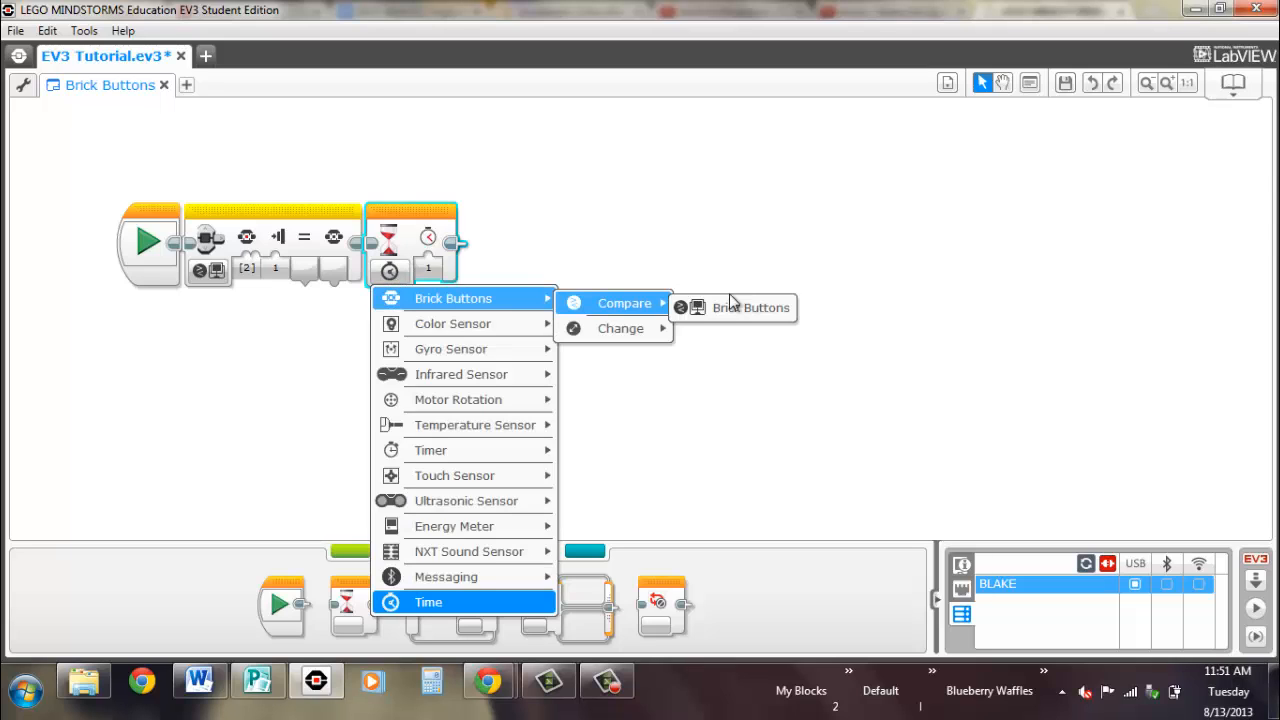
left_click(751, 307)
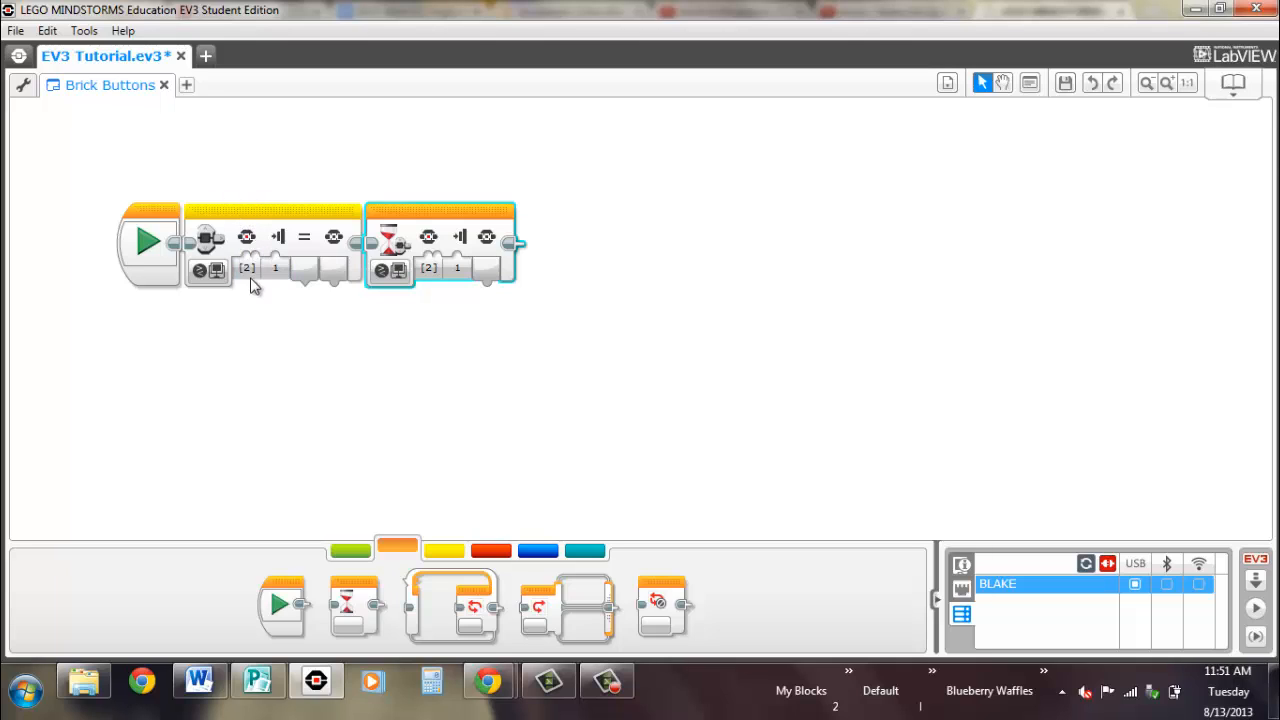
- Set the sensor block to compare buttons 2 and 4 against state 1 (Pressed)
left_click(247, 270)
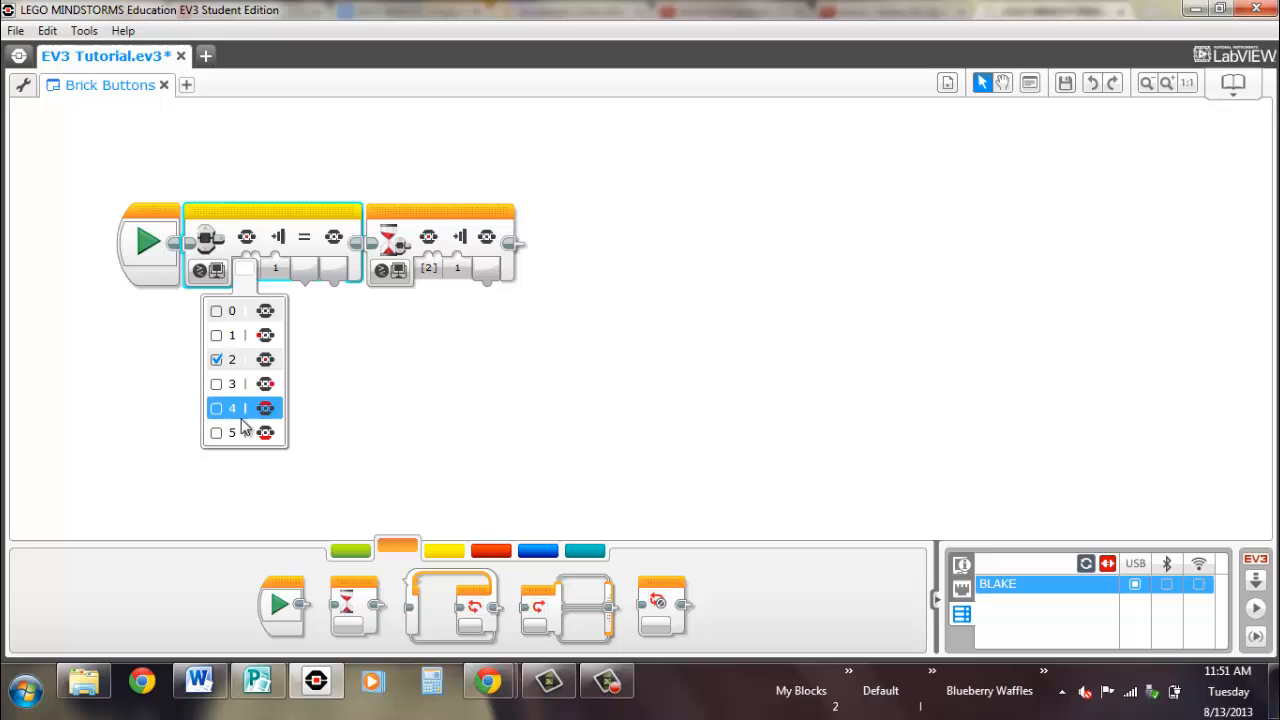
left_click(216, 408)
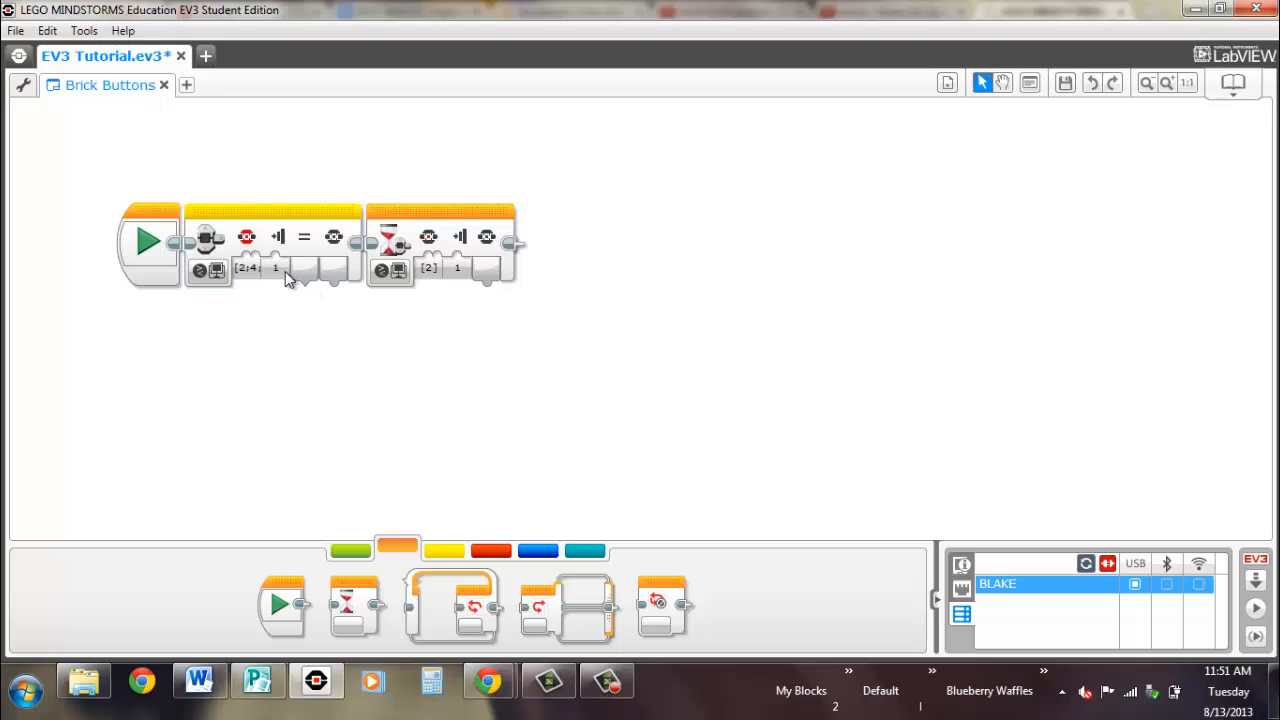
mouse_move(328, 278)
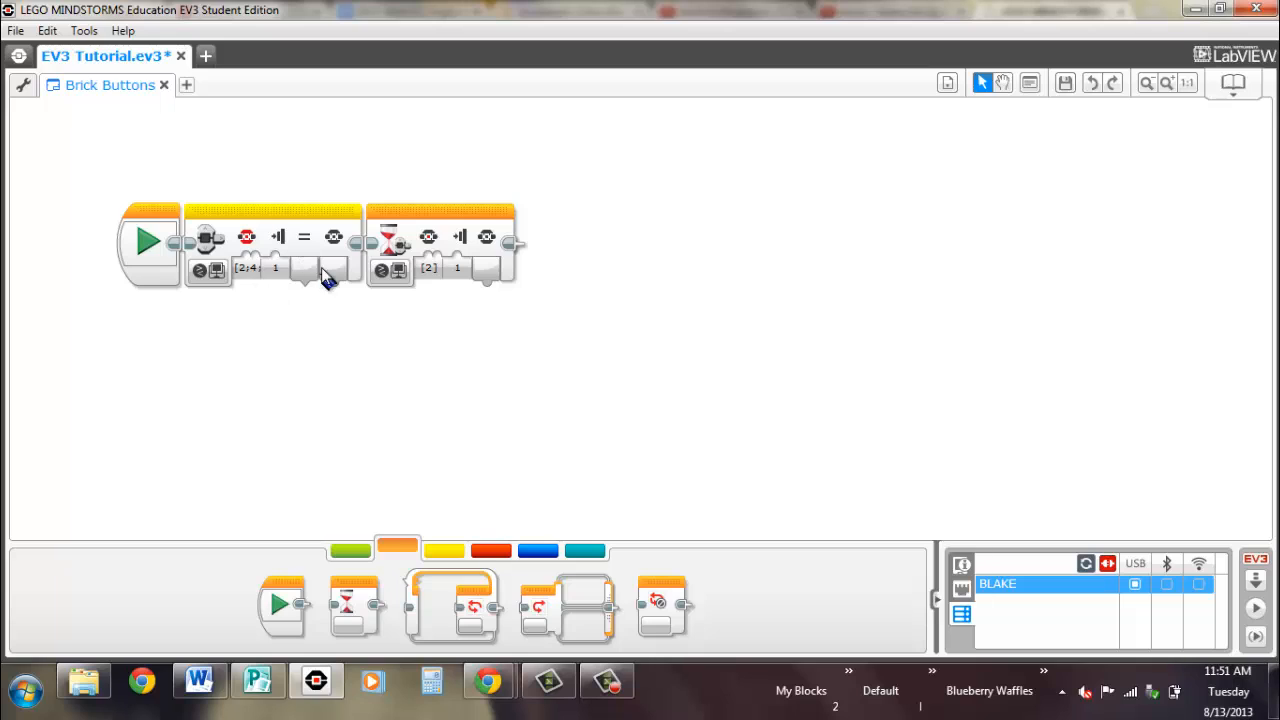
mouse_move(363, 335)
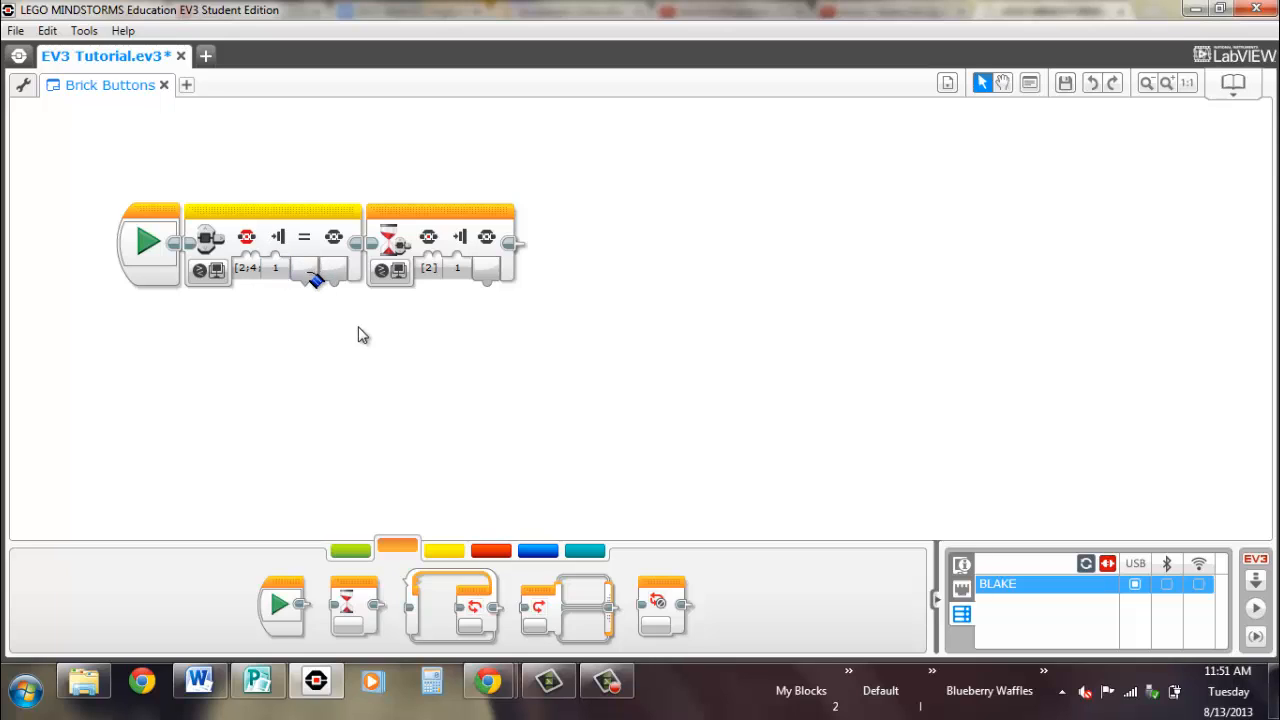
left_click_drag(315, 280, 462, 318)
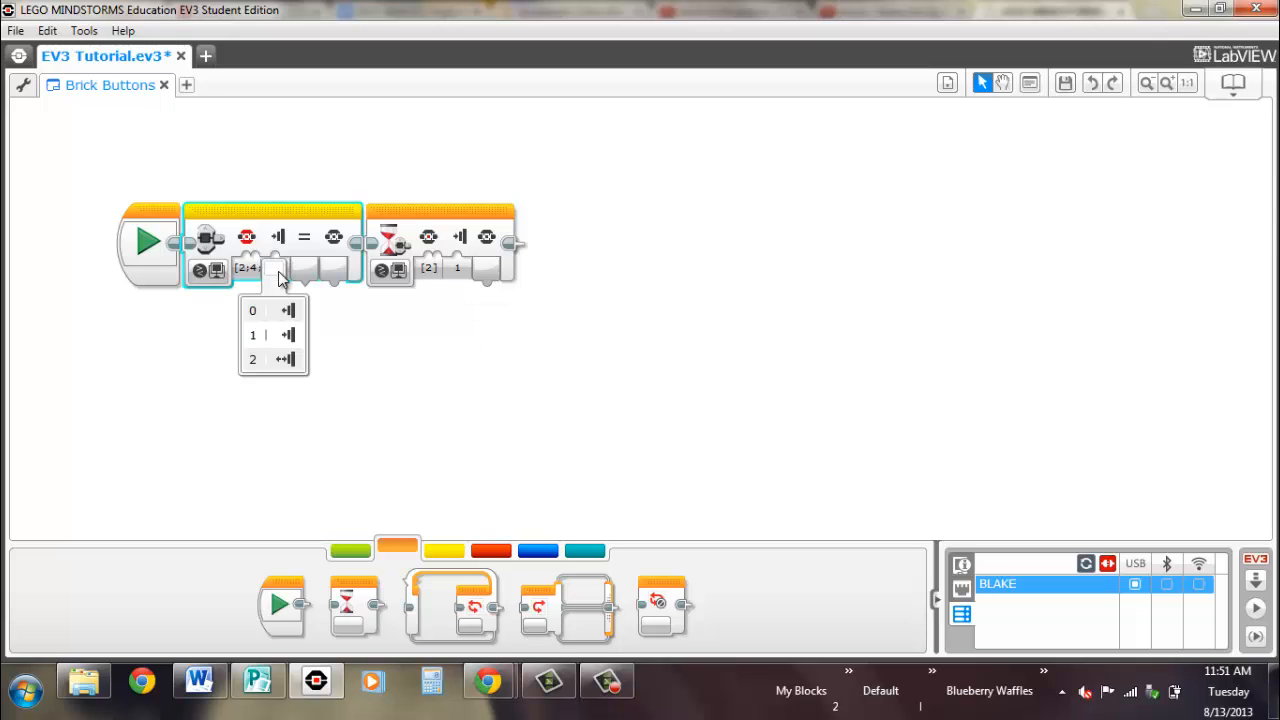
mouse_move(270, 335)
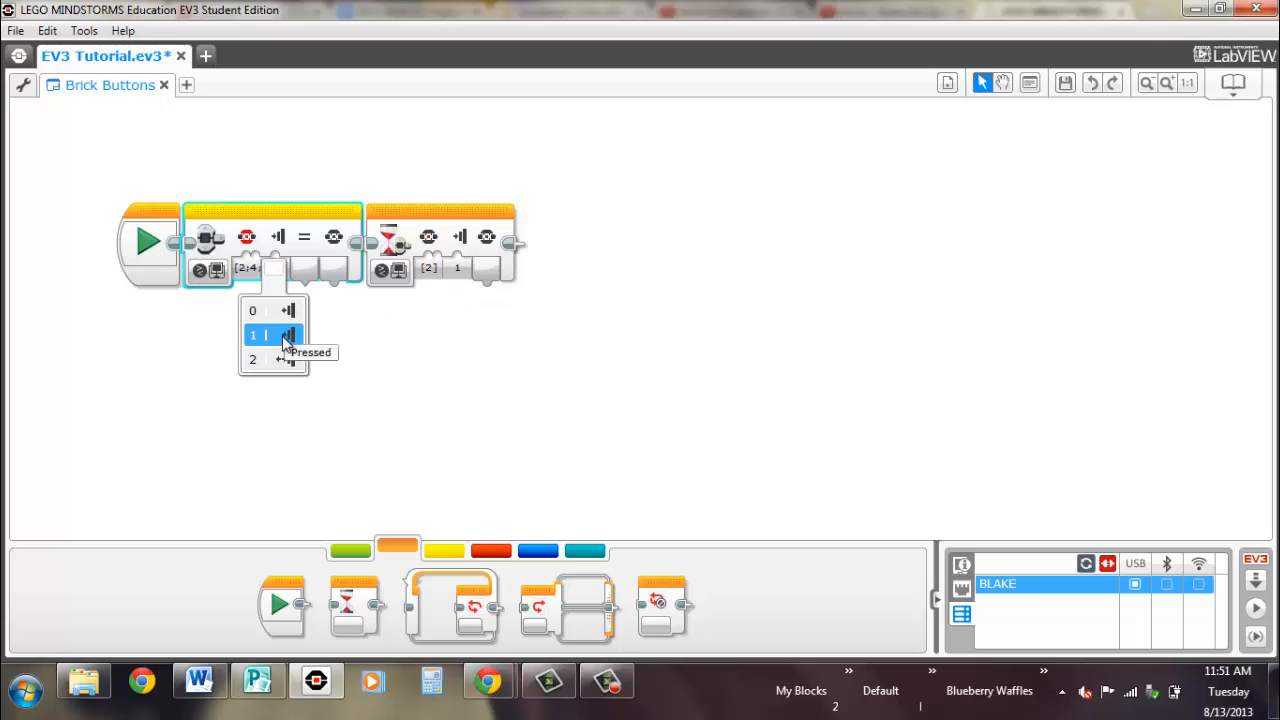
left_click(253, 334)
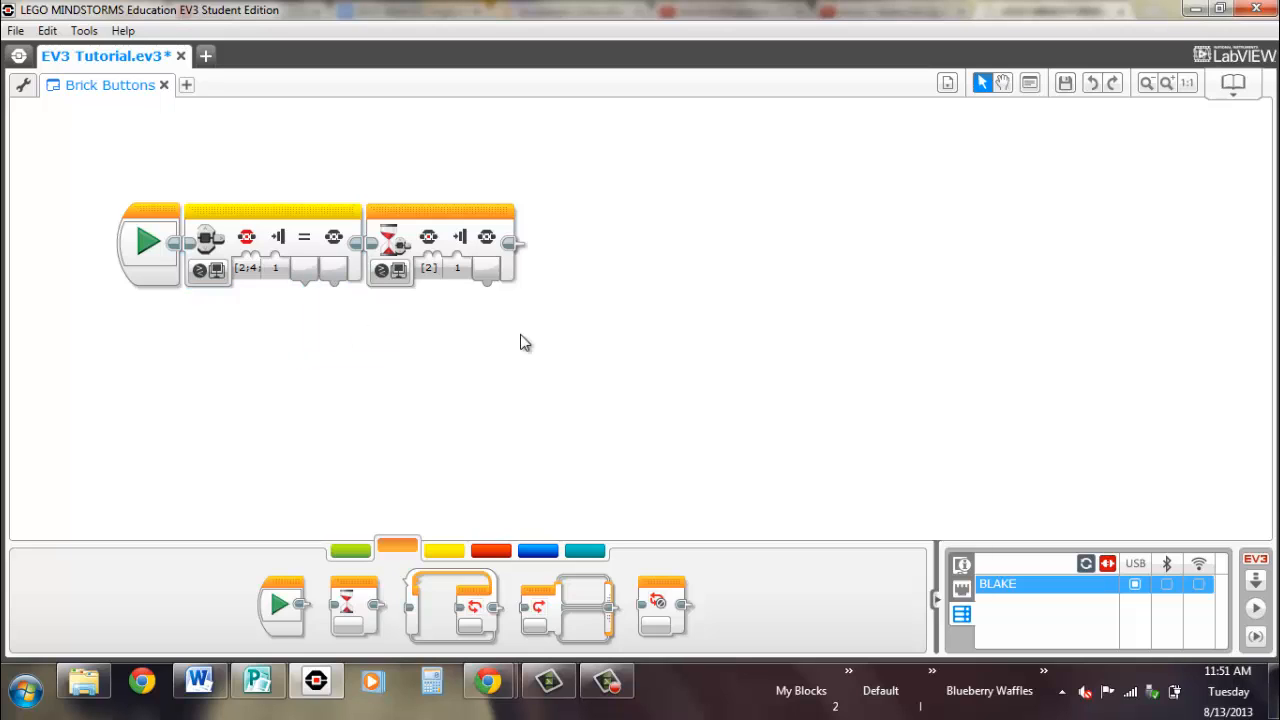
- Set the Wait block's Button IDs to 2, 4 and 5 with state 0 (Released)
left_click(428, 269)
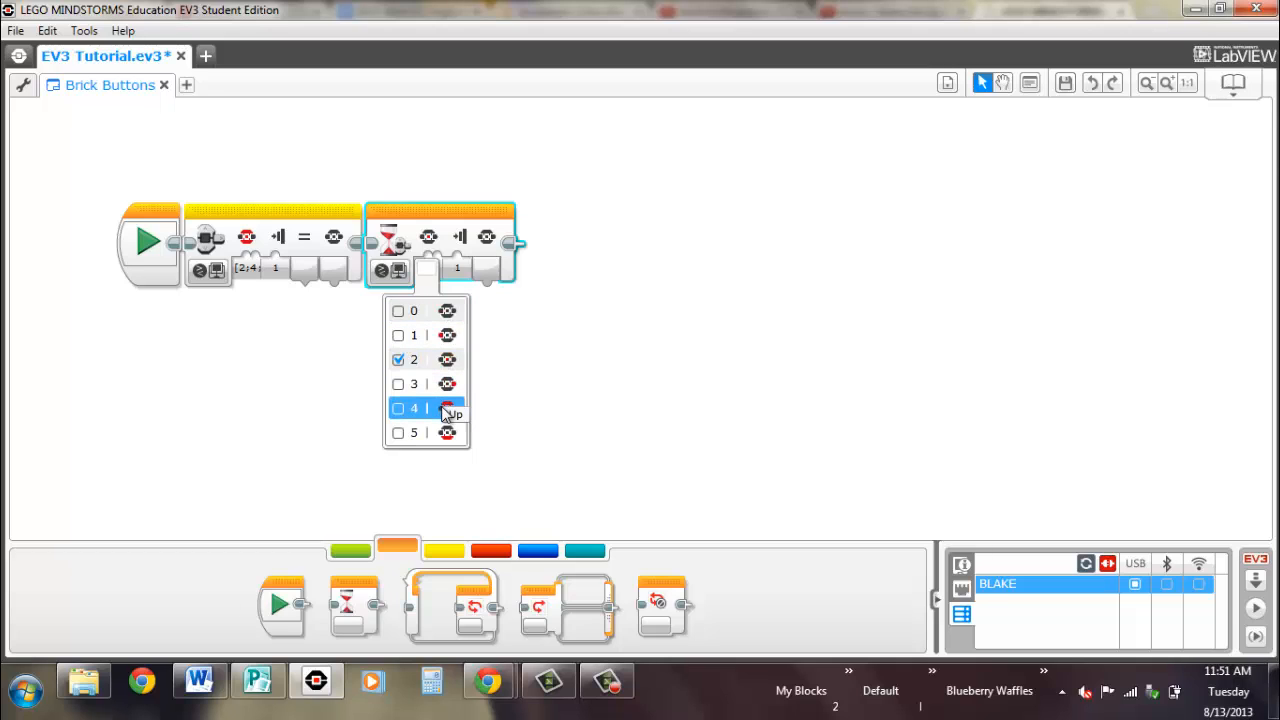
left_click(398, 408)
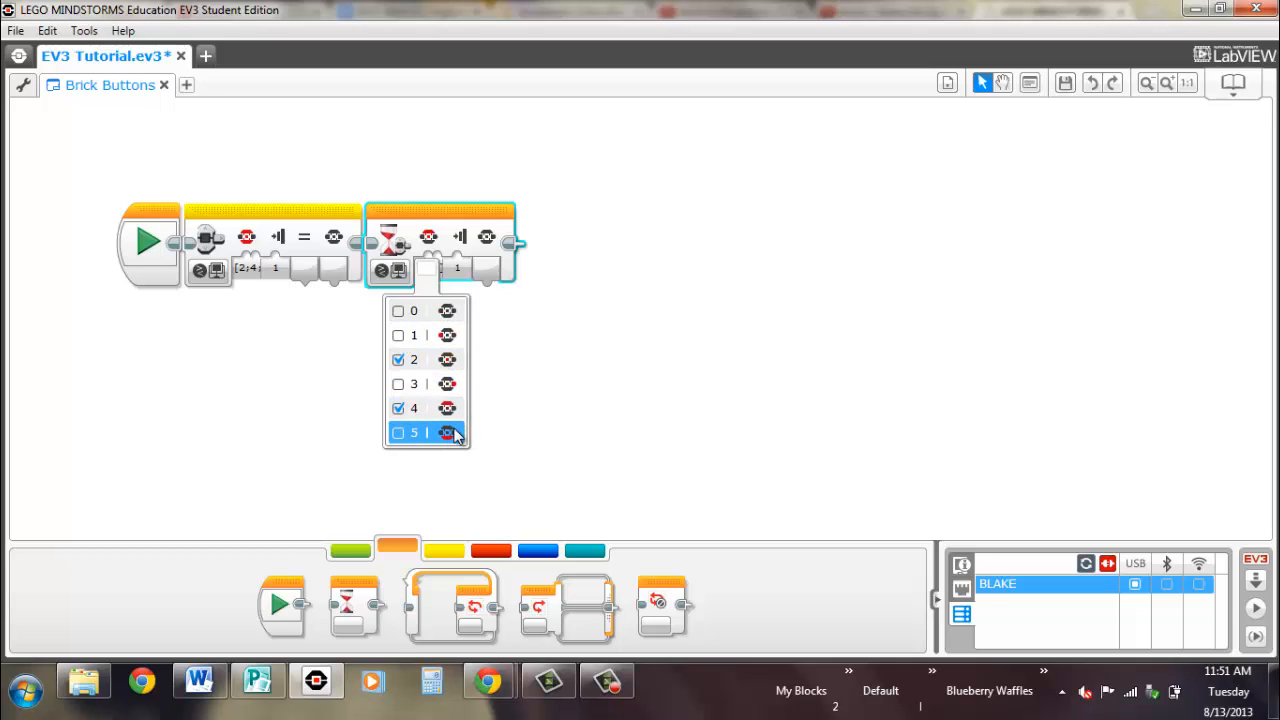
left_click(425, 432)
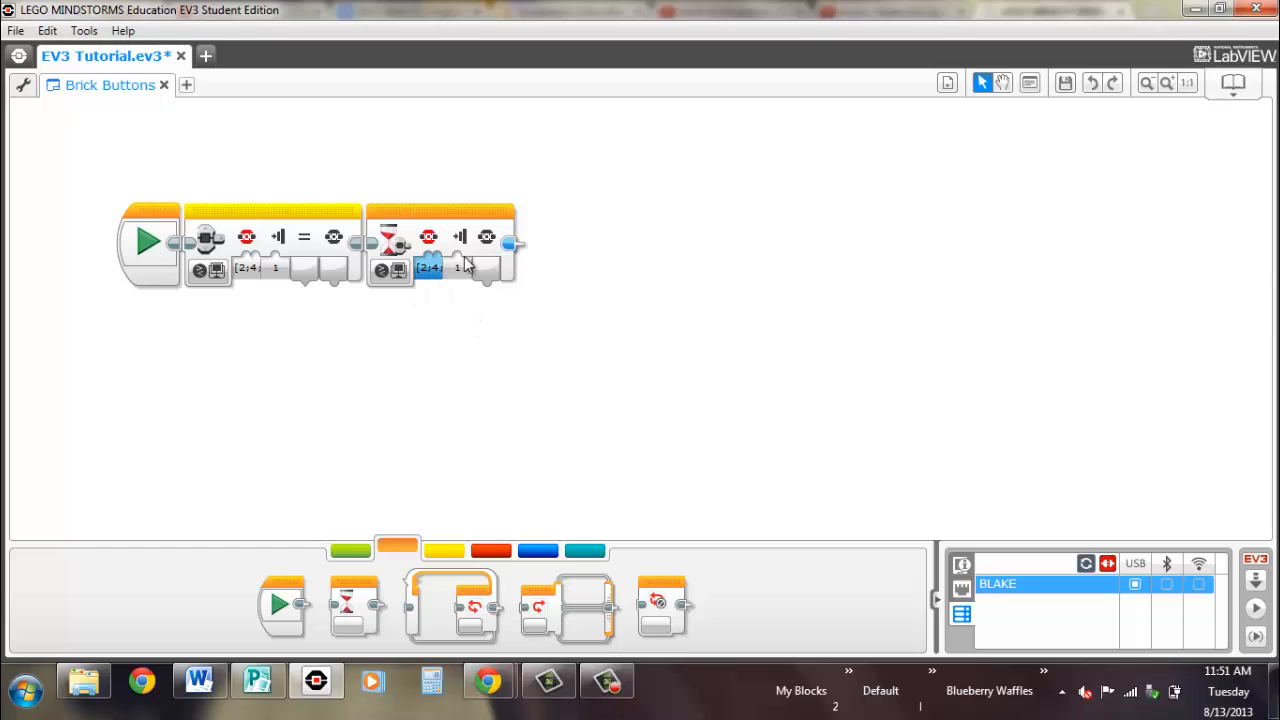
left_click(470, 270)
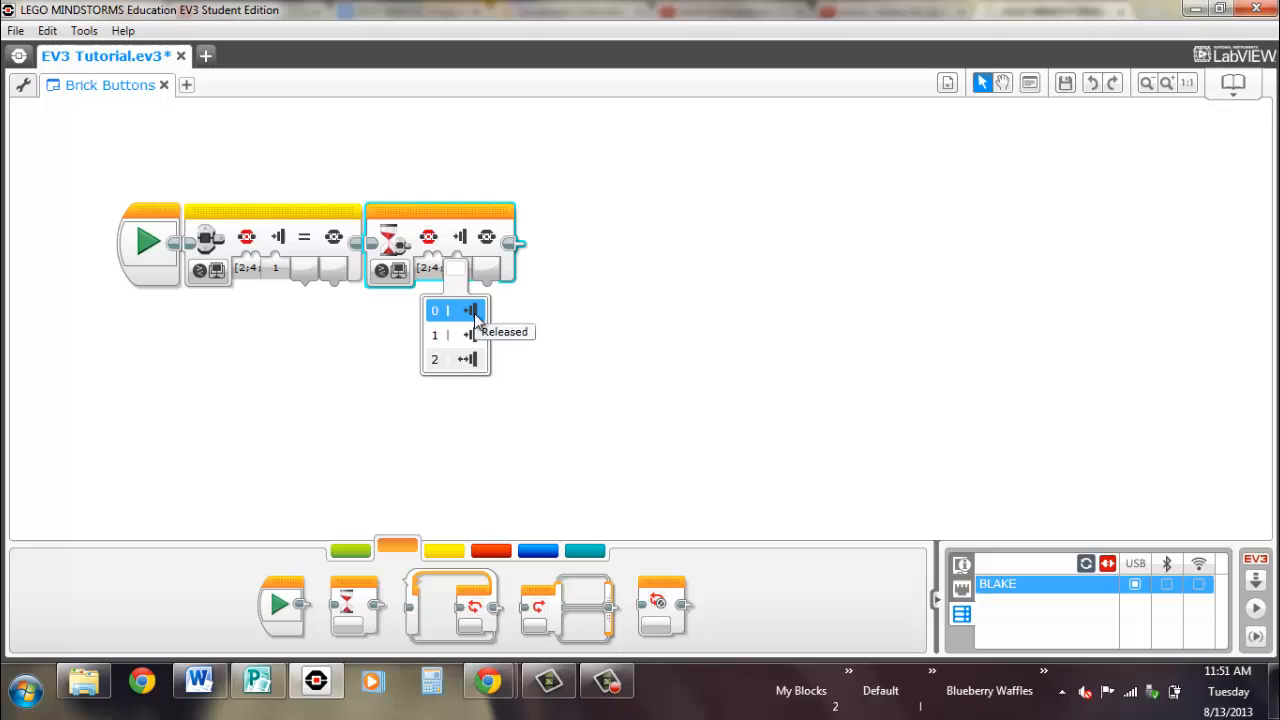
left_click(435, 310)
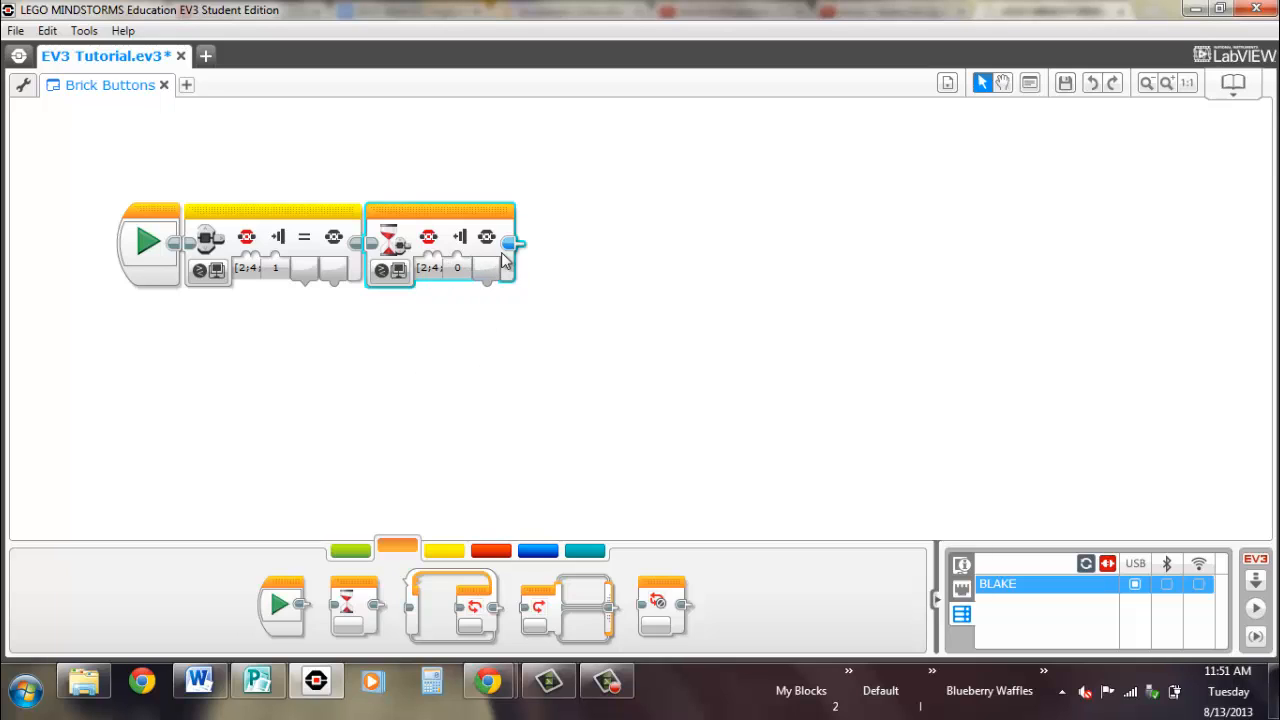
mouse_move(445, 296)
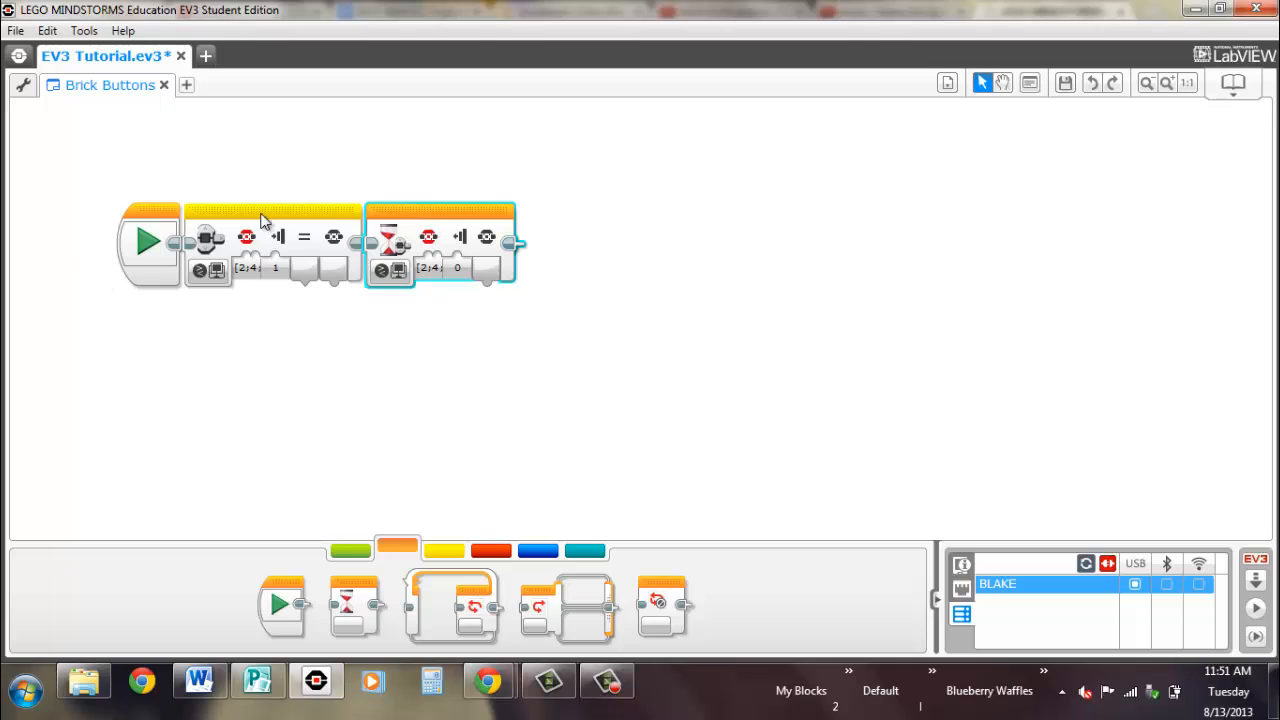
mouse_move(278, 245)
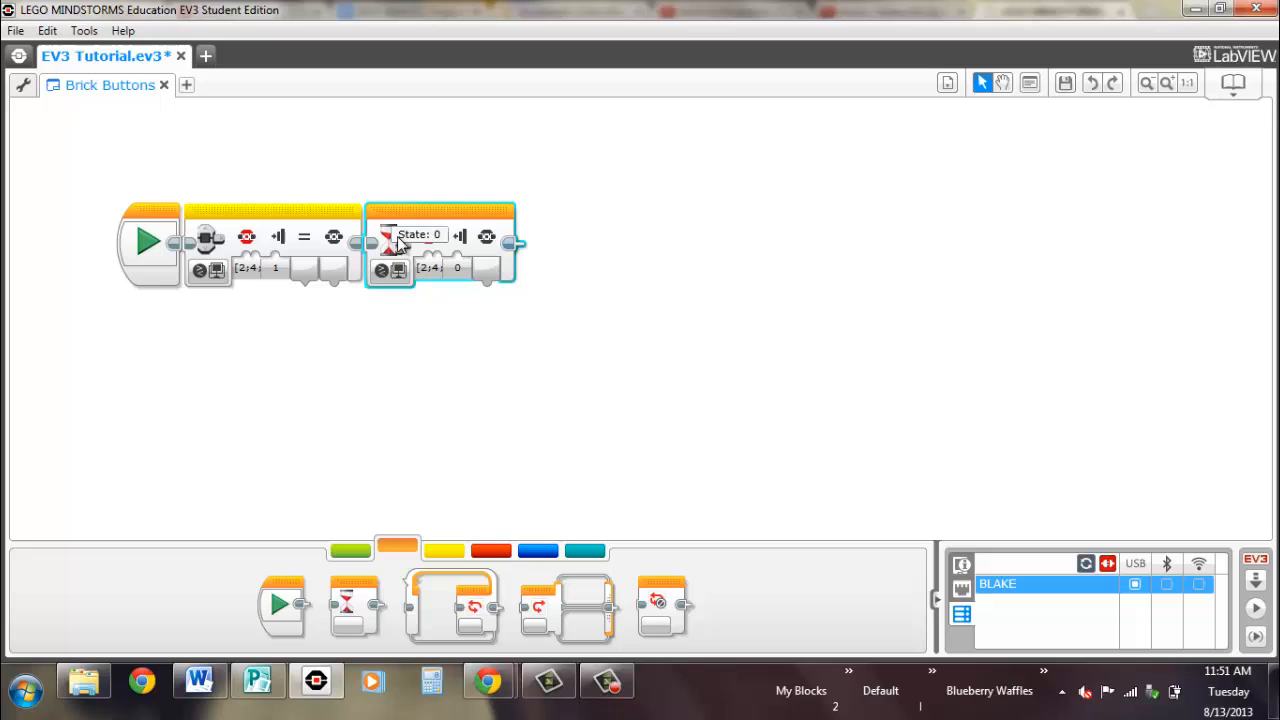
mouse_move(428, 248)
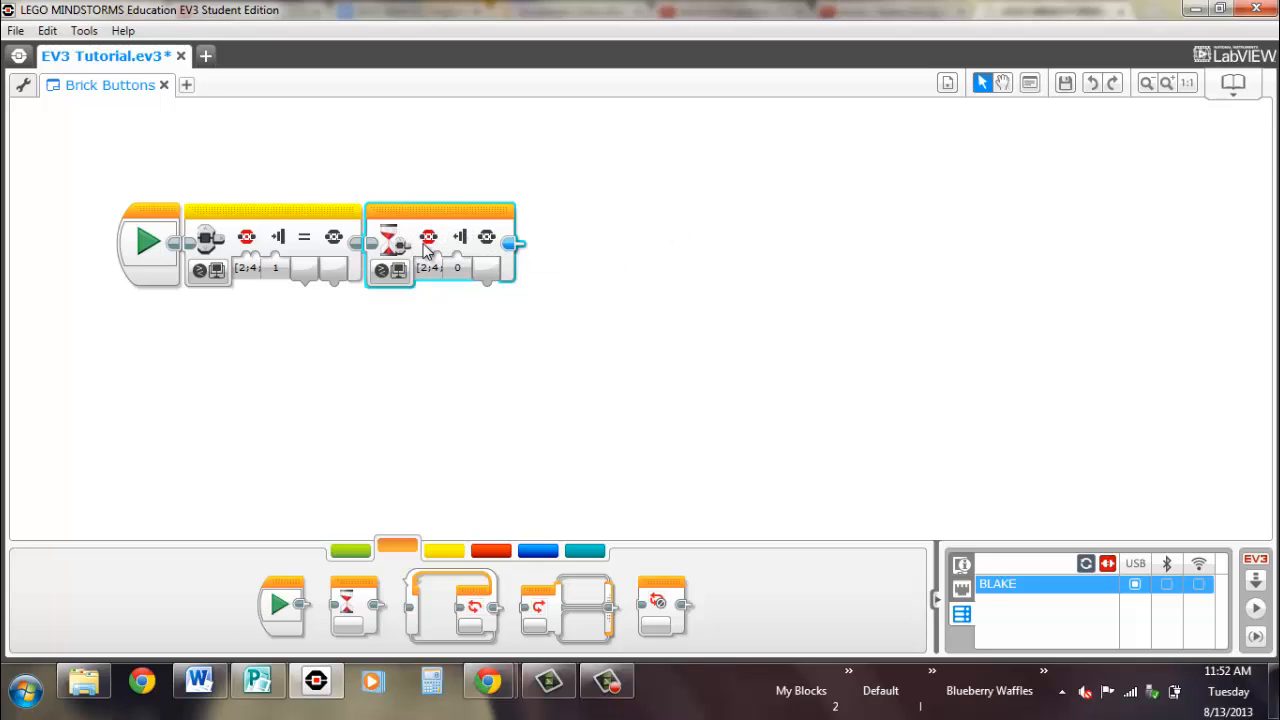
mouse_move(490, 371)
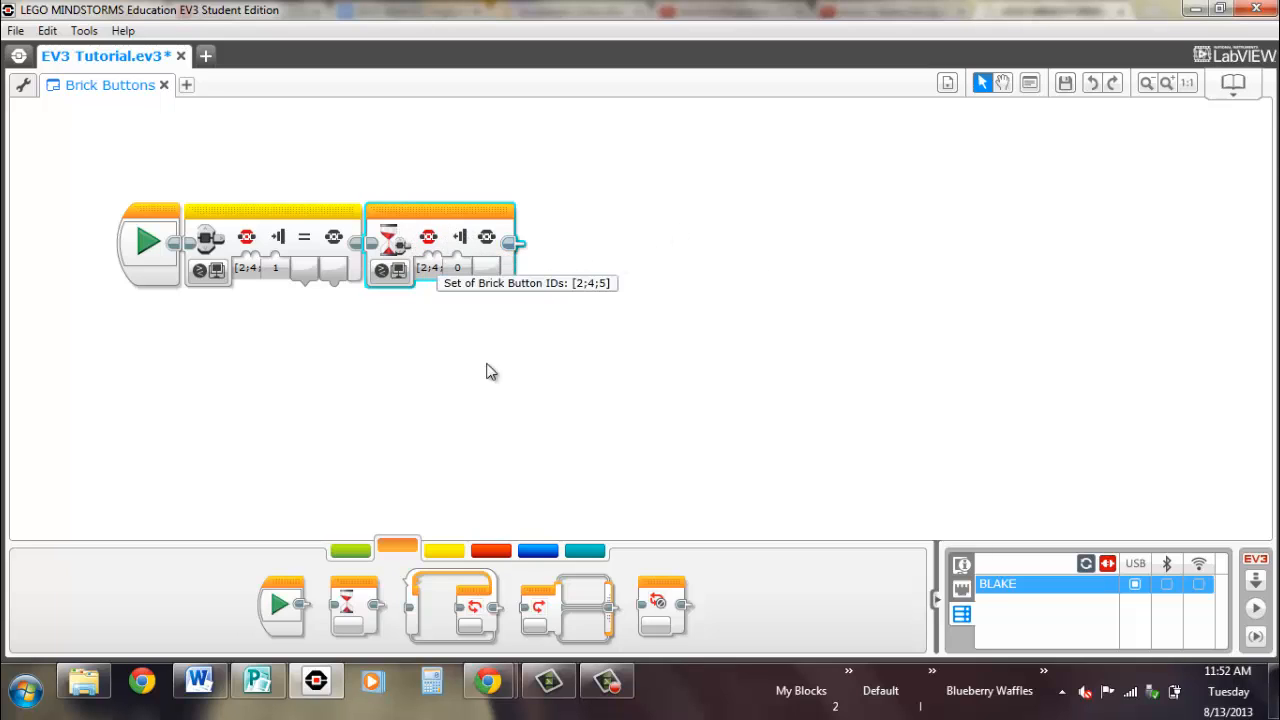
mouse_move(367, 328)
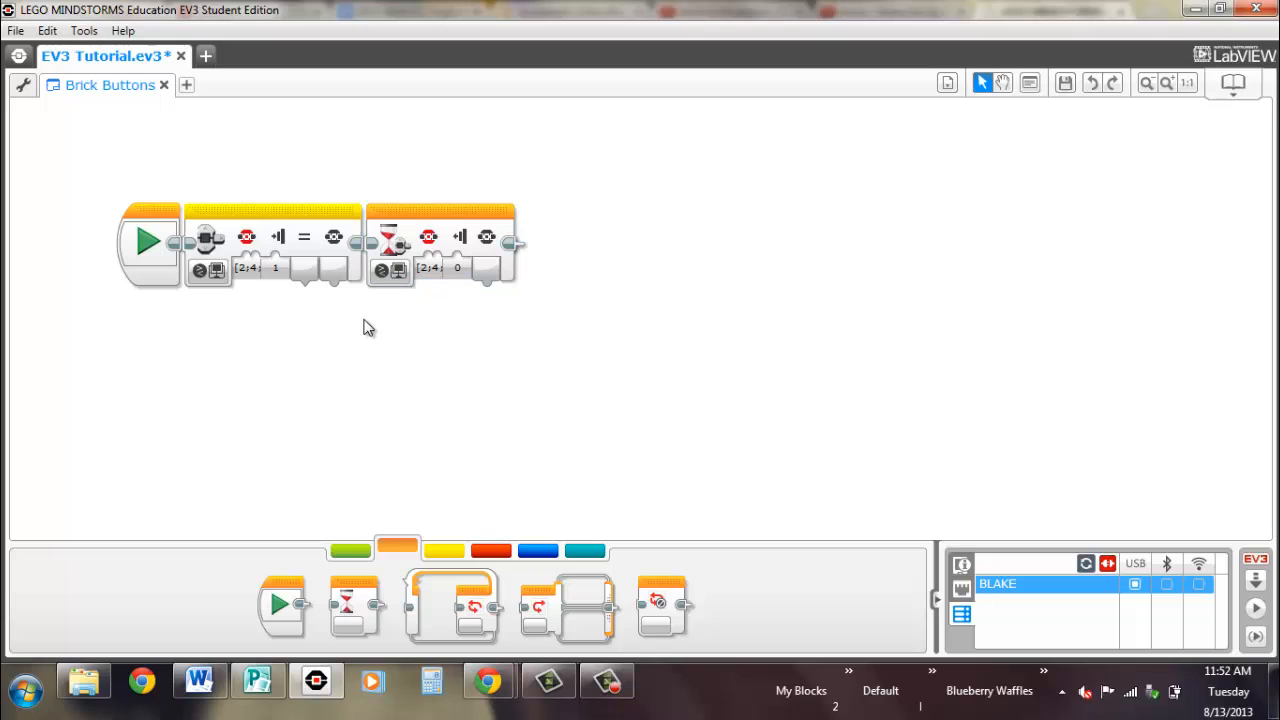
mouse_move(345, 280)
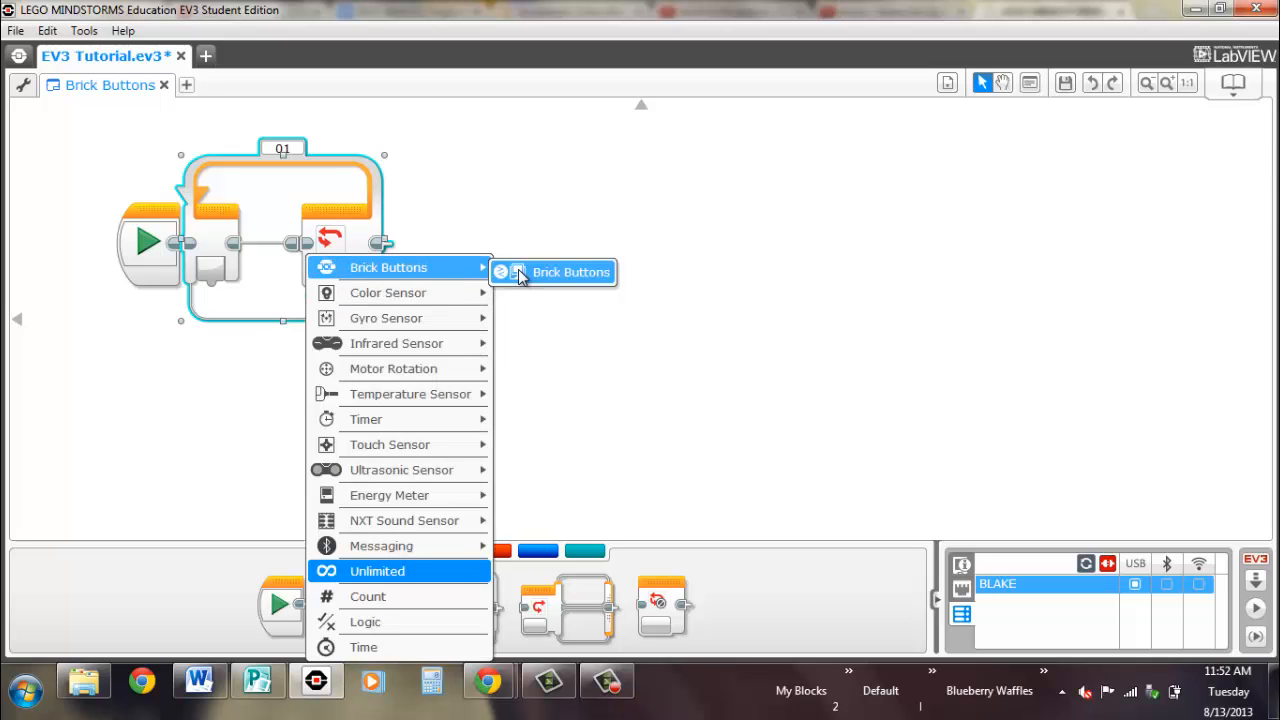
- Set the Loop to exit on Brick Buttons Compare, watching buttons 1, 2 and 5
left_click(570, 271)
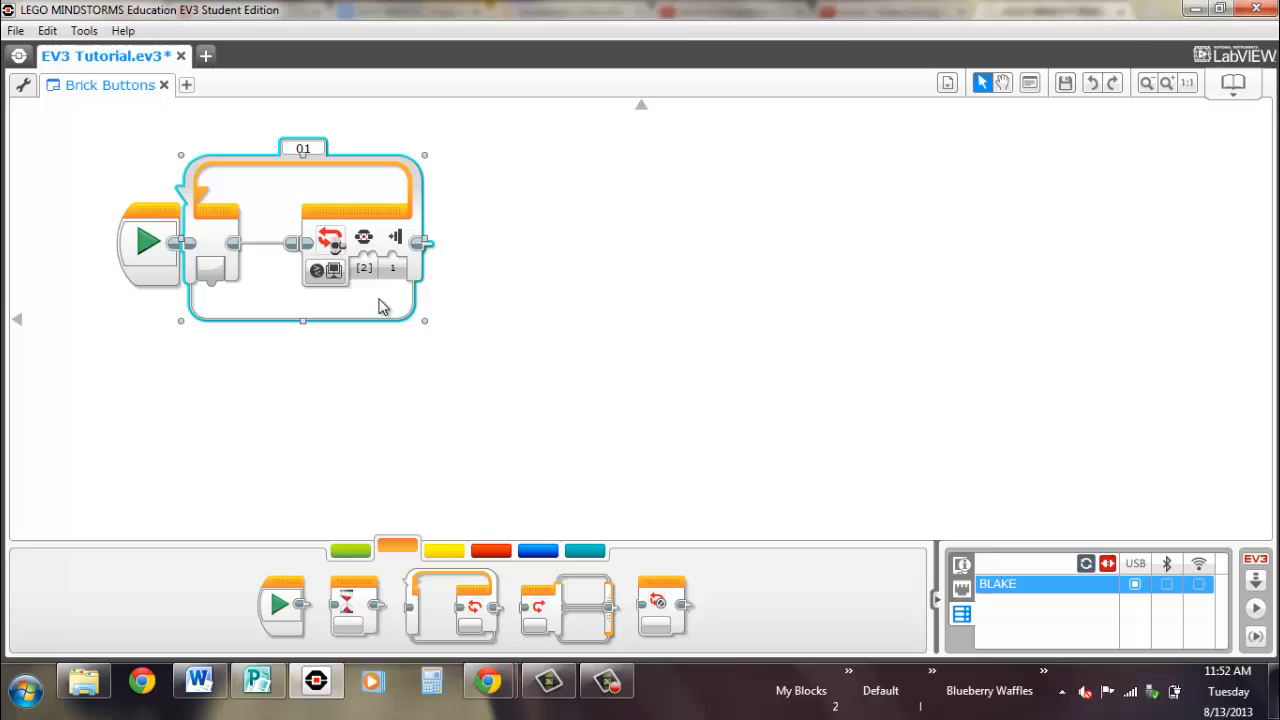
left_click(362, 268)
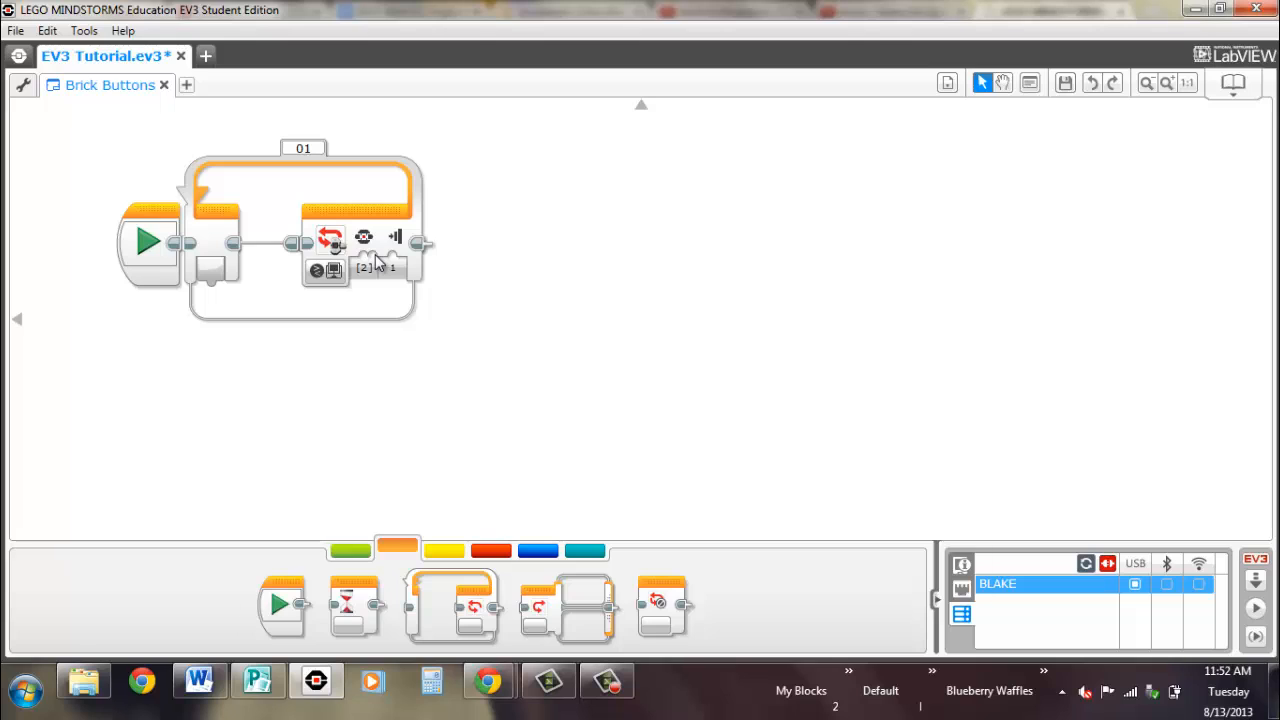
left_click(375, 268)
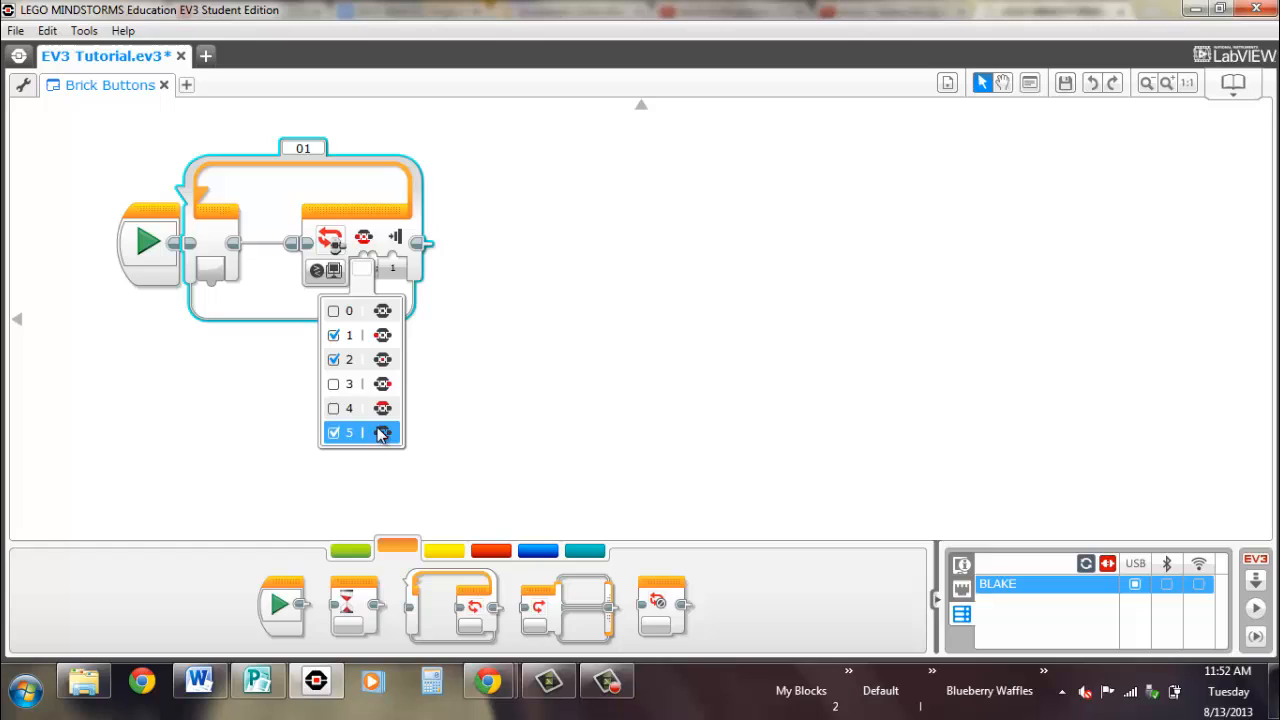
left_click(350, 432)
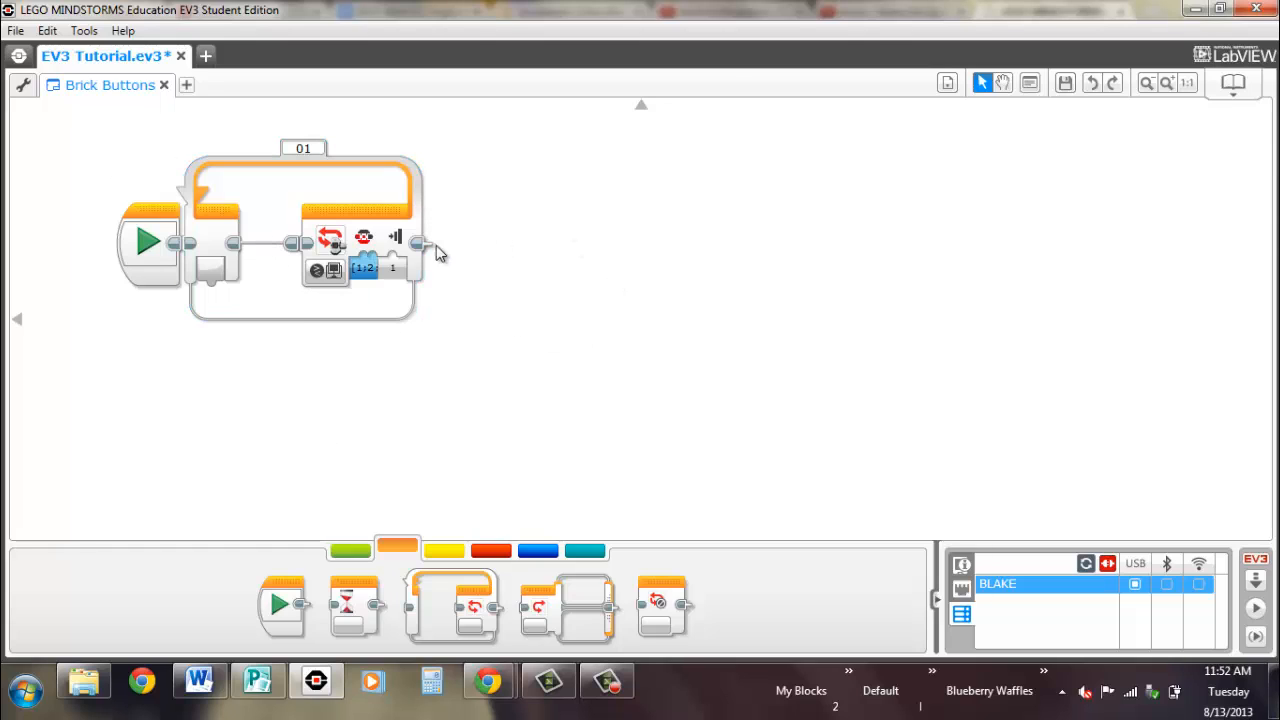
mouse_move(363, 283)
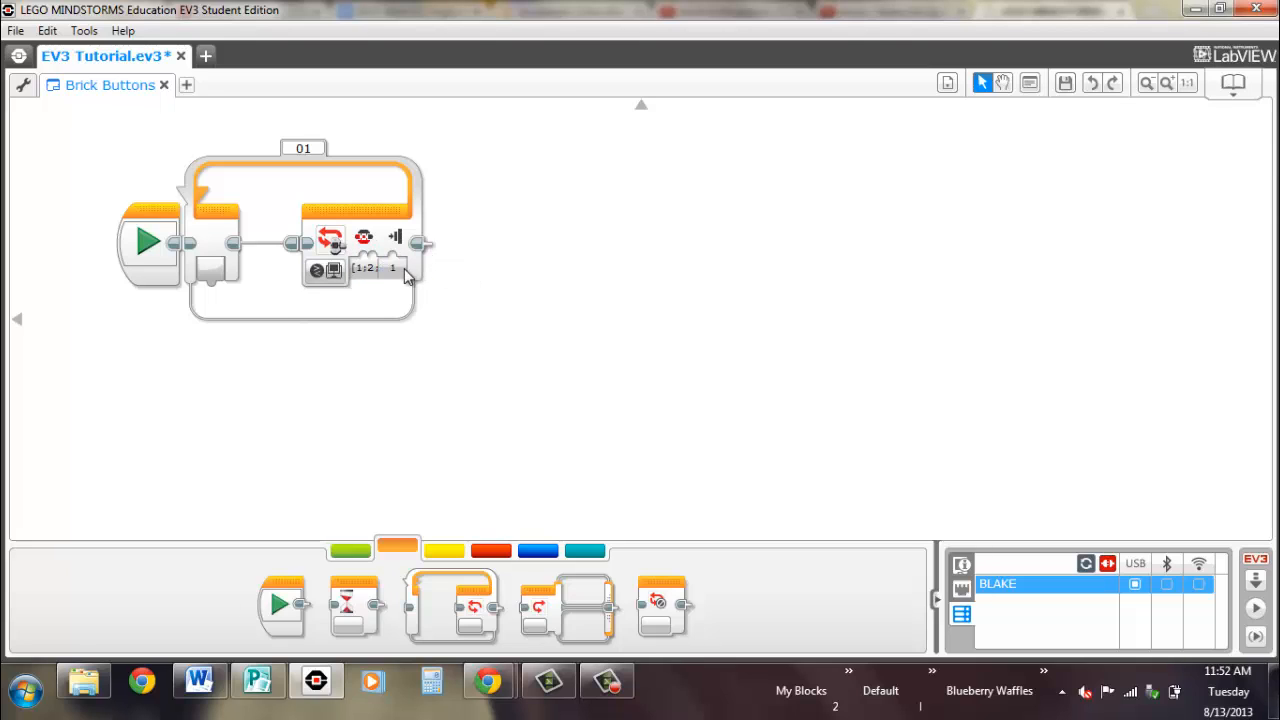
mouse_move(365, 238)
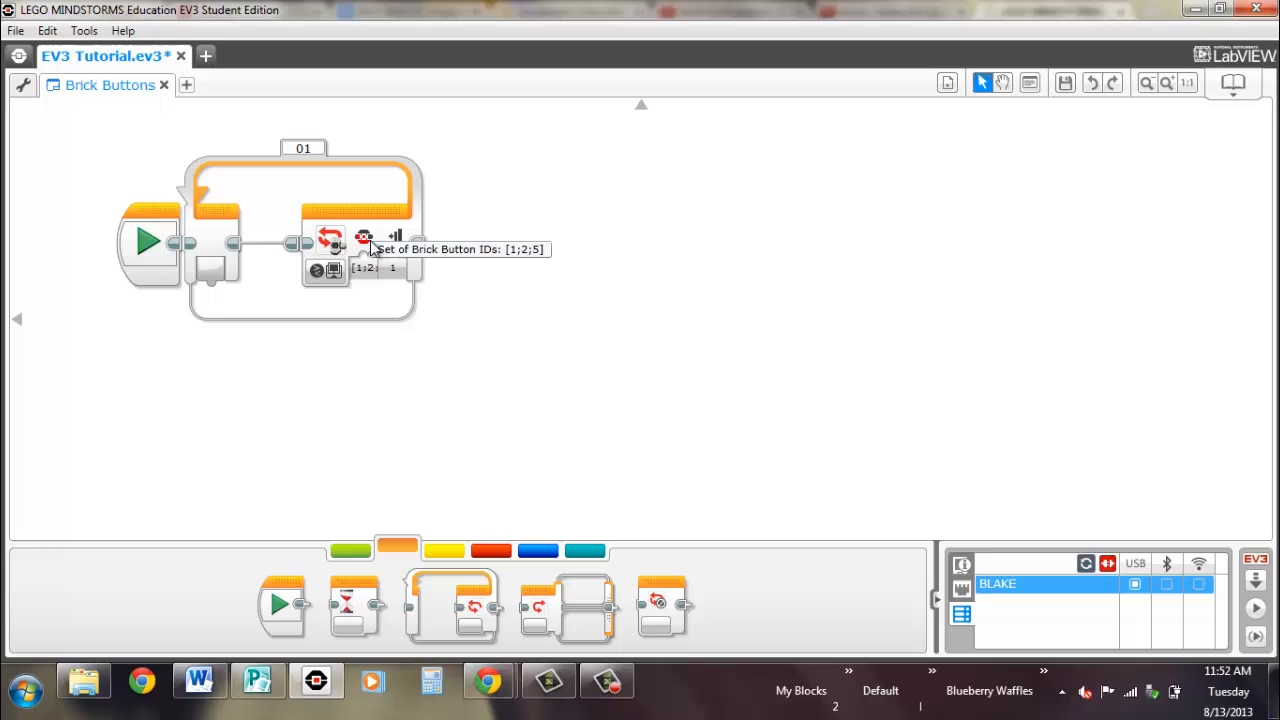
left_click(363, 270)
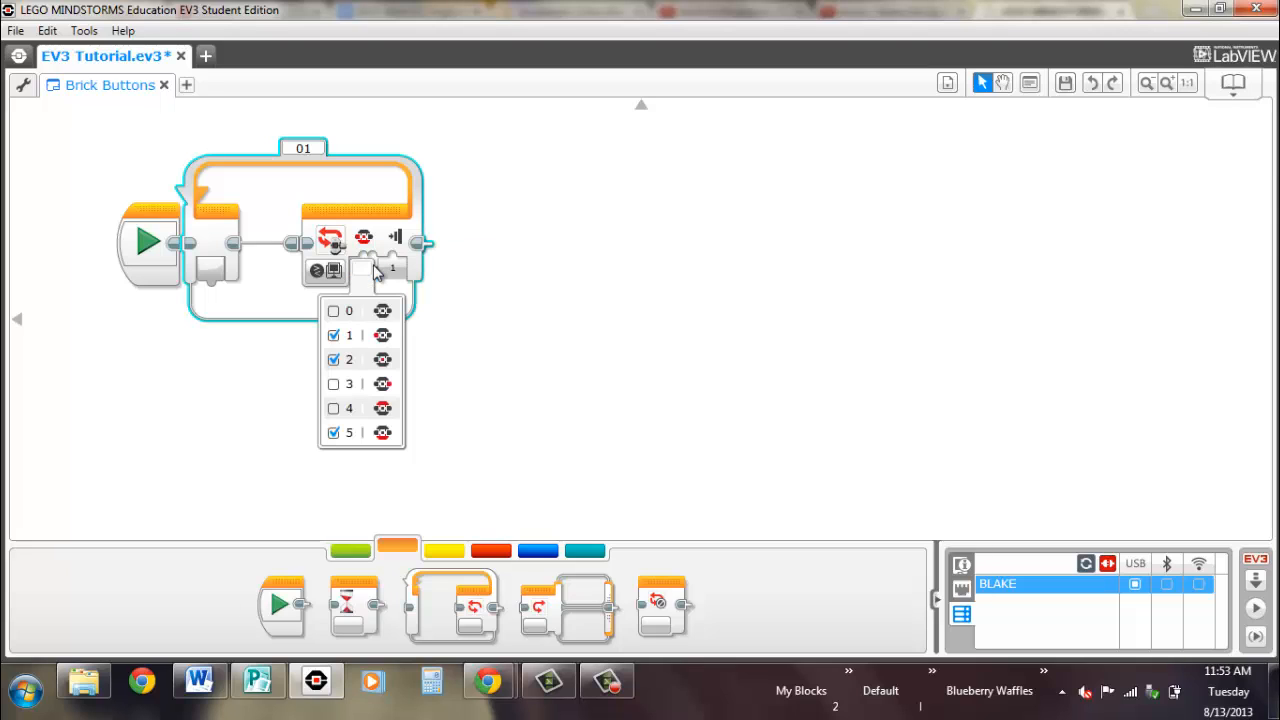
left_click(363, 237)
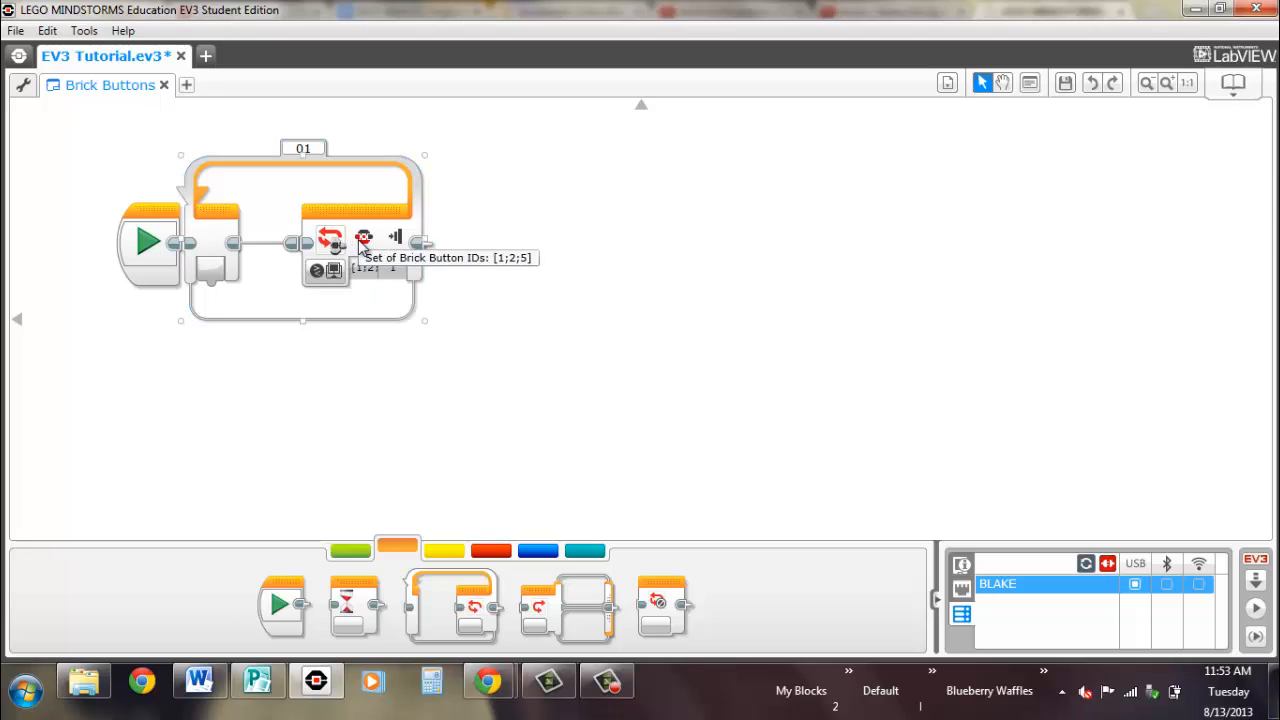
mouse_move(380, 263)
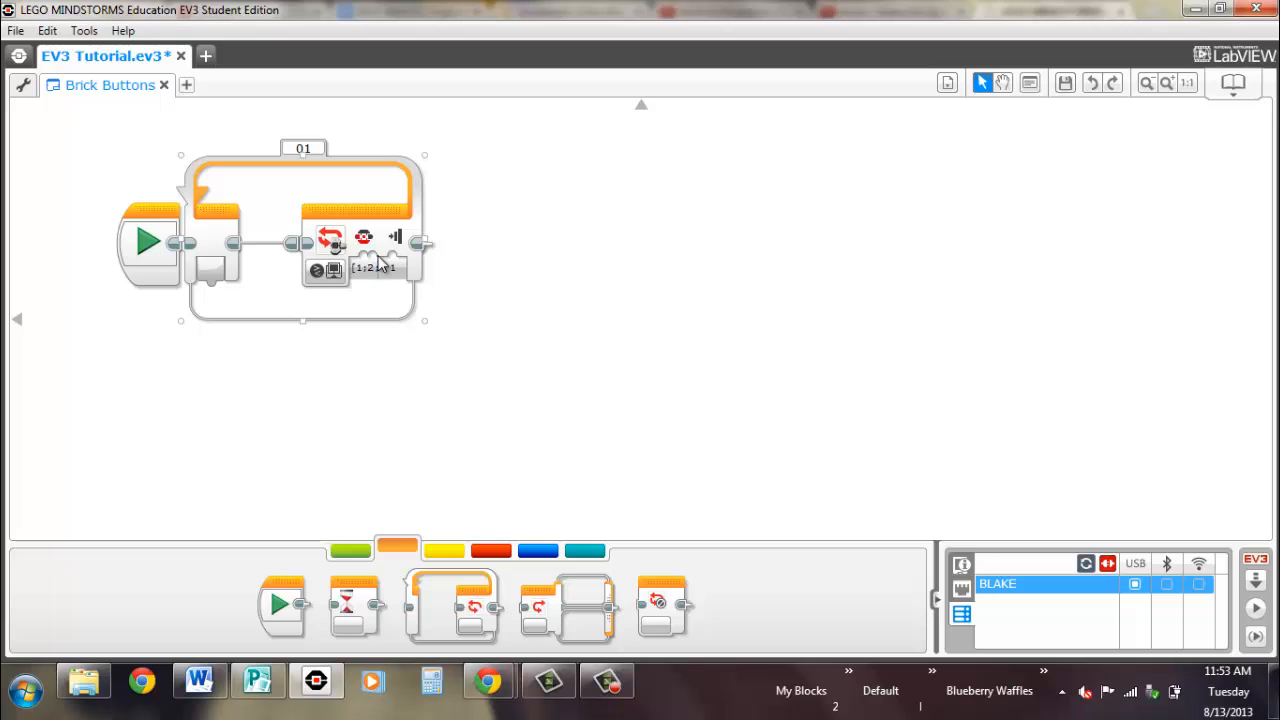
- Set the loop's exit state to 2 (Bumped), then delete the loop
left_click(390, 267)
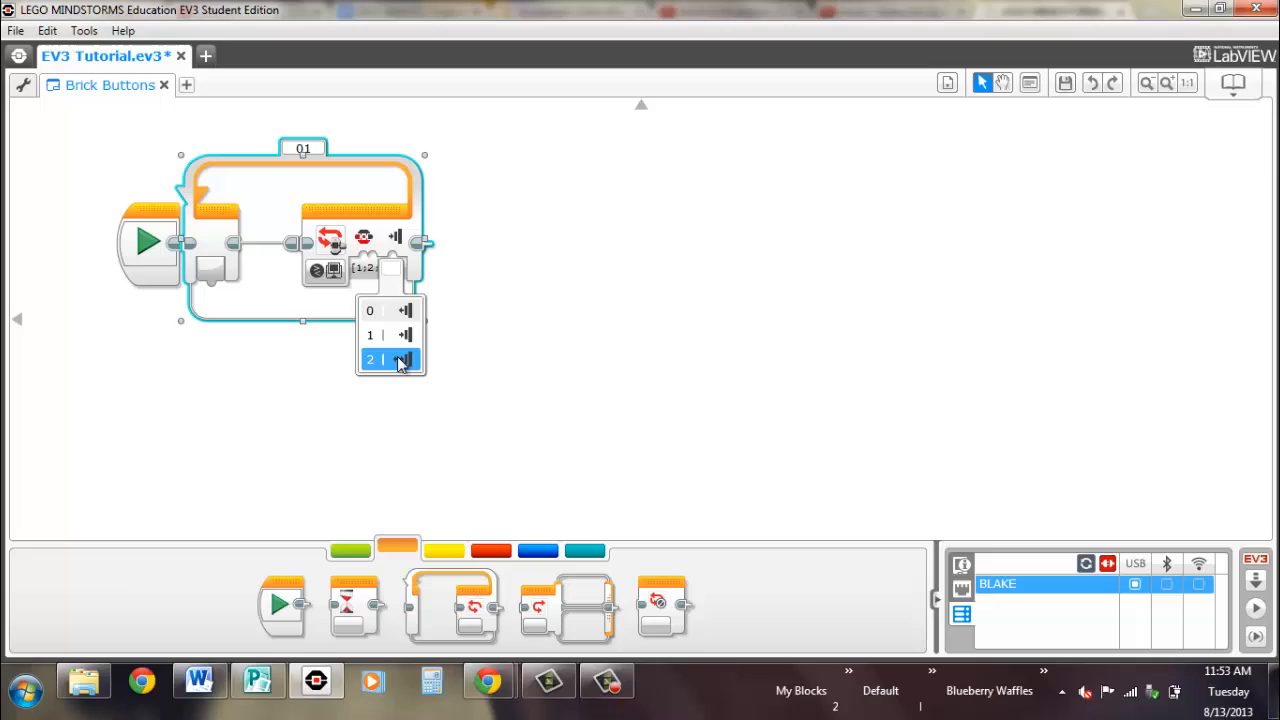
left_click(370, 359)
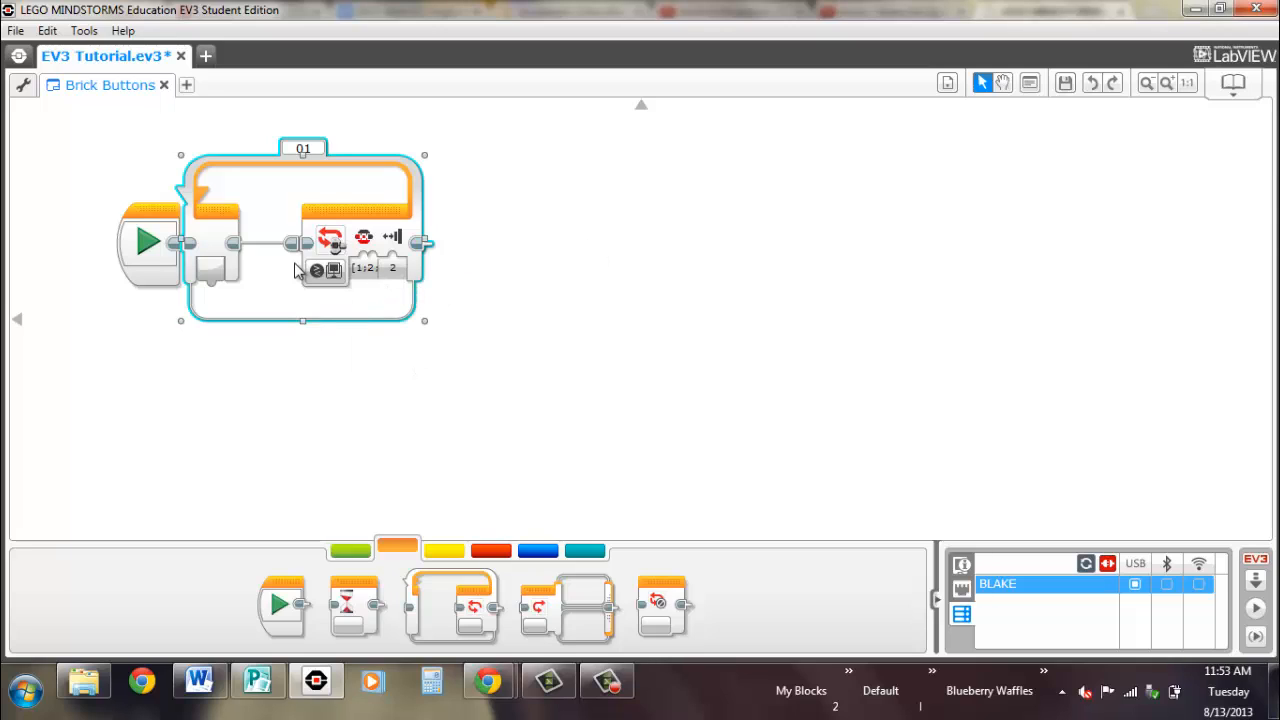
mouse_move(338, 315)
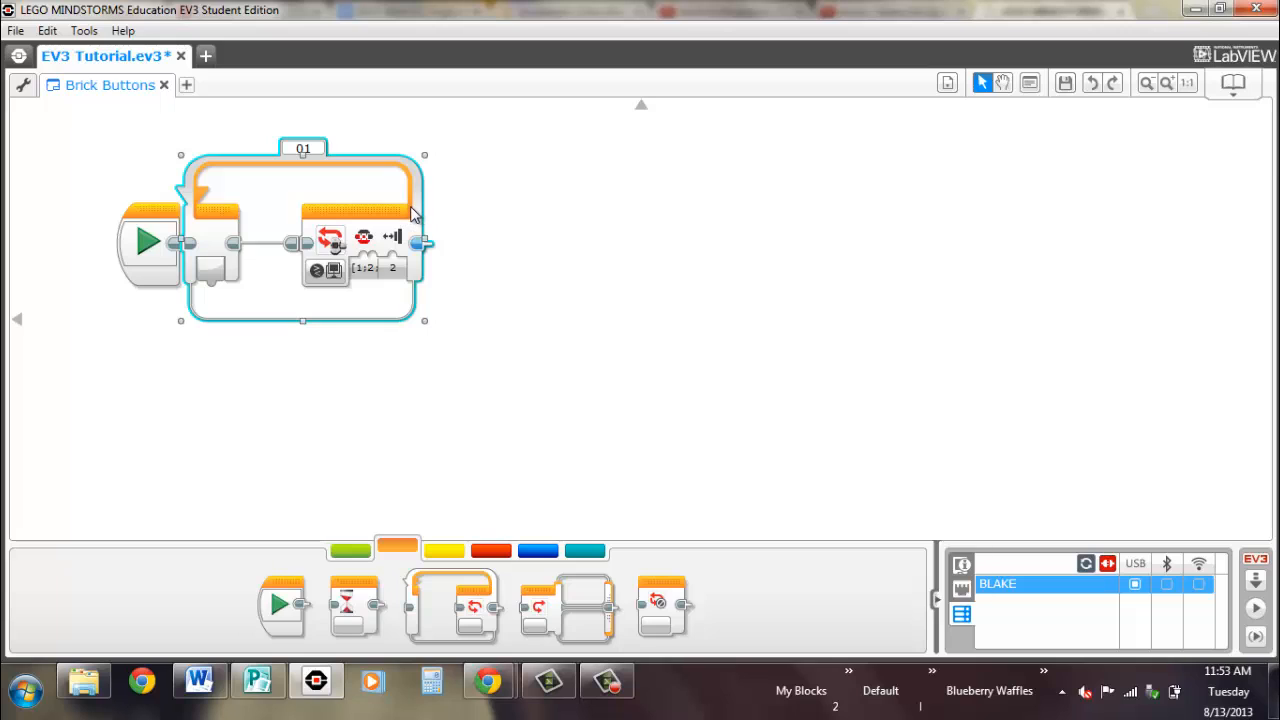
key("Delete")
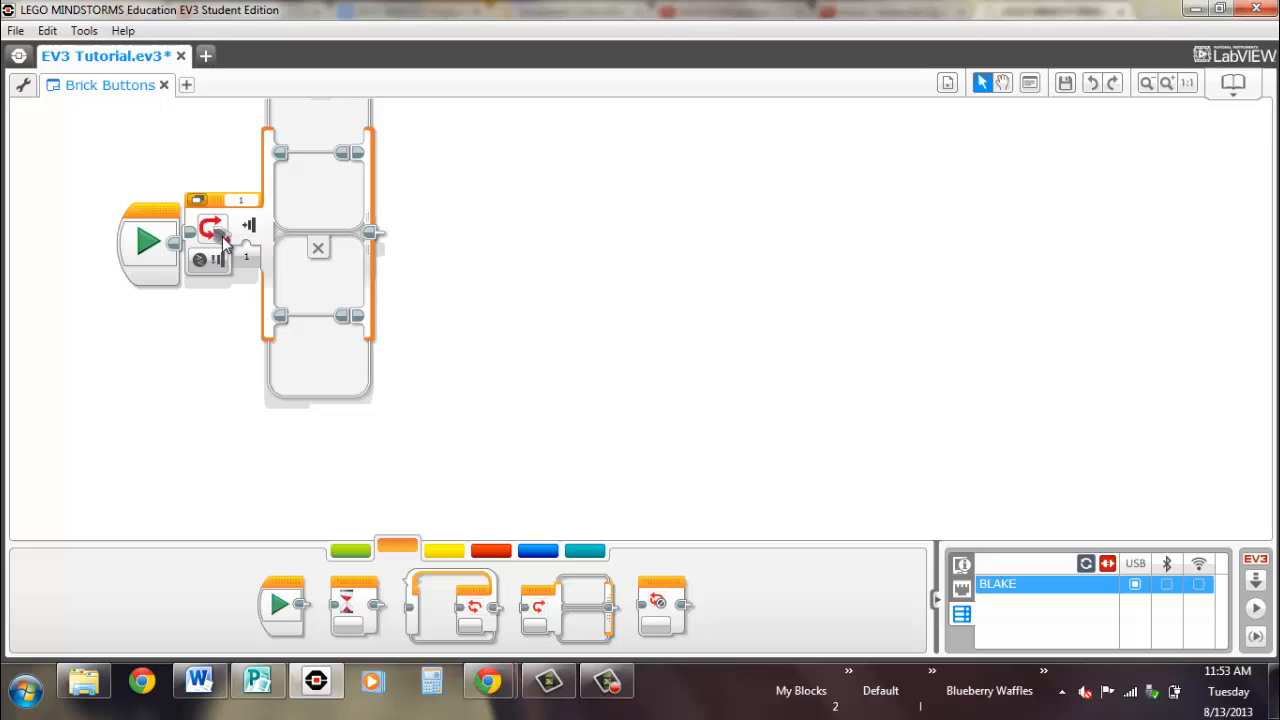
- Set the Switch to Brick Buttons Measure and add a case for button 1 (Left)
left_click(246, 267)
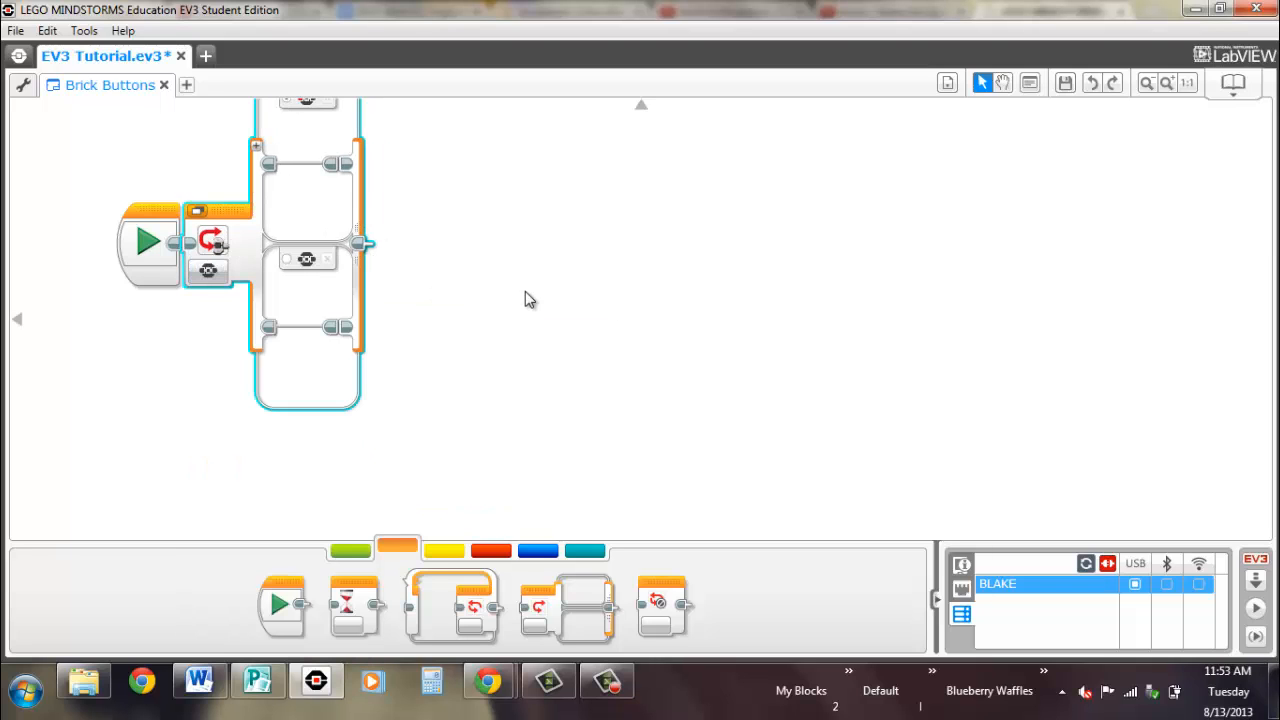
mouse_move(1100, 108)
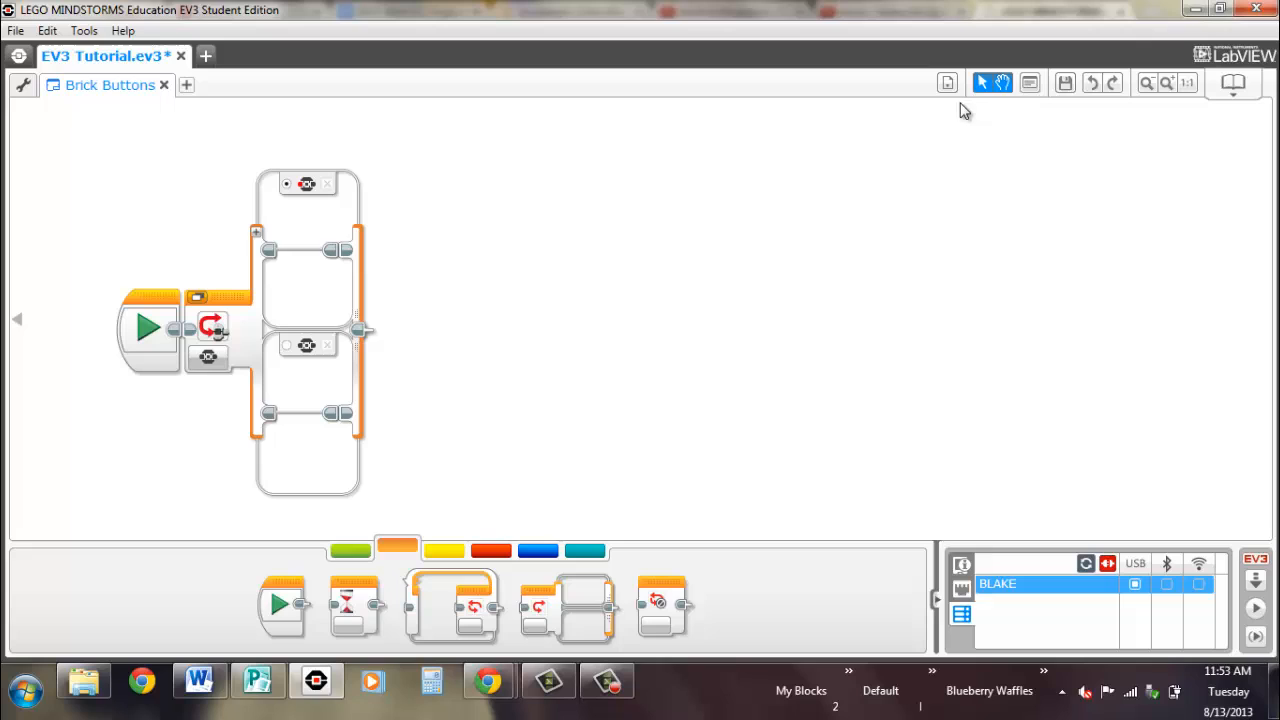
mouse_move(255, 233)
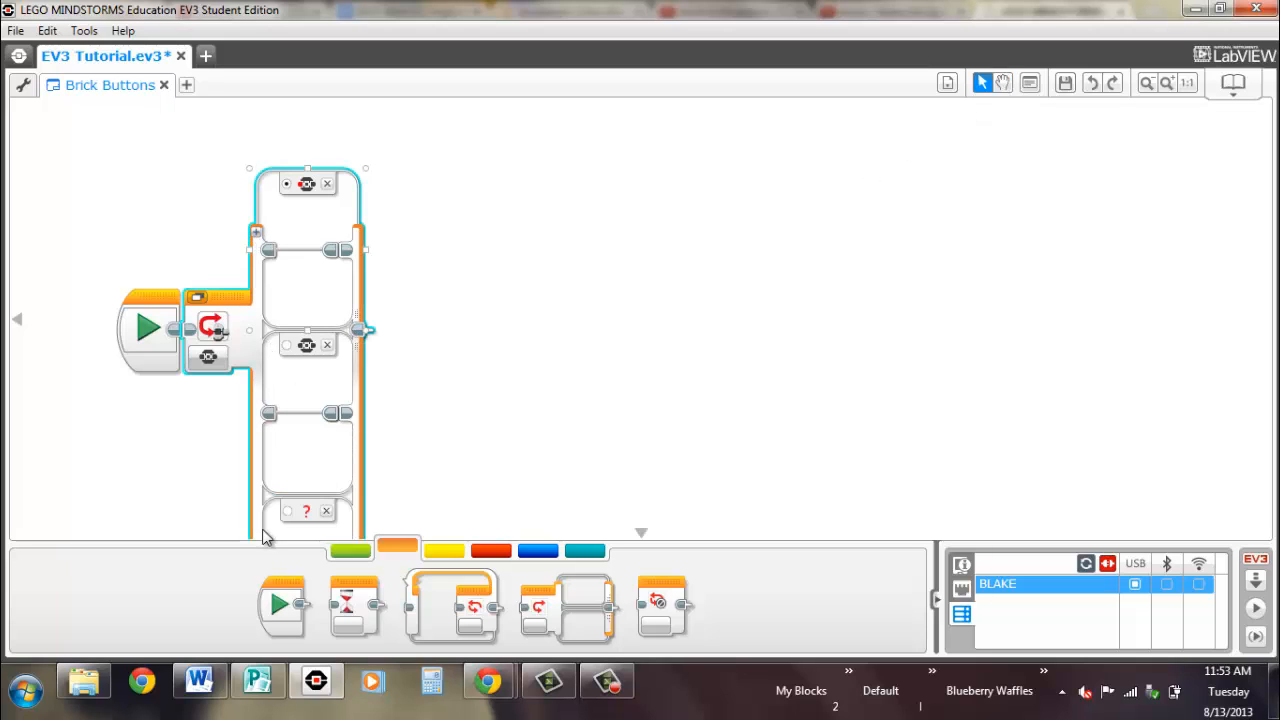
left_click(307, 511)
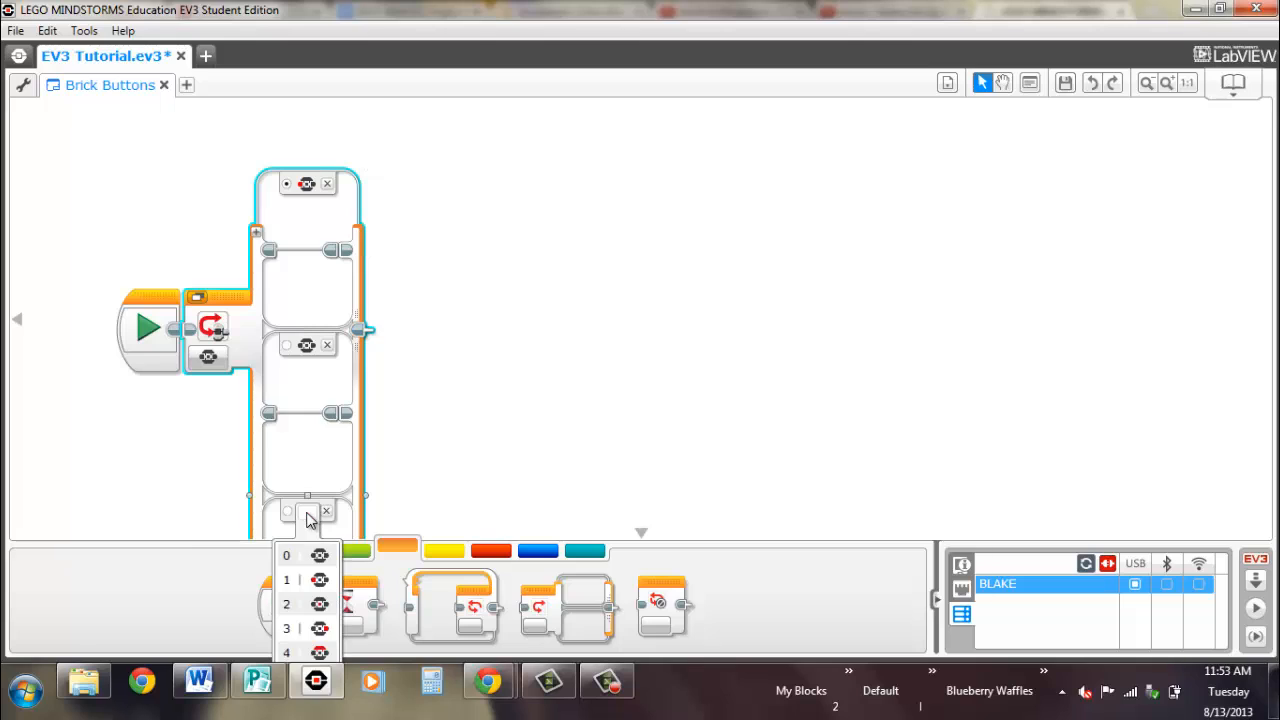
mouse_move(320, 580)
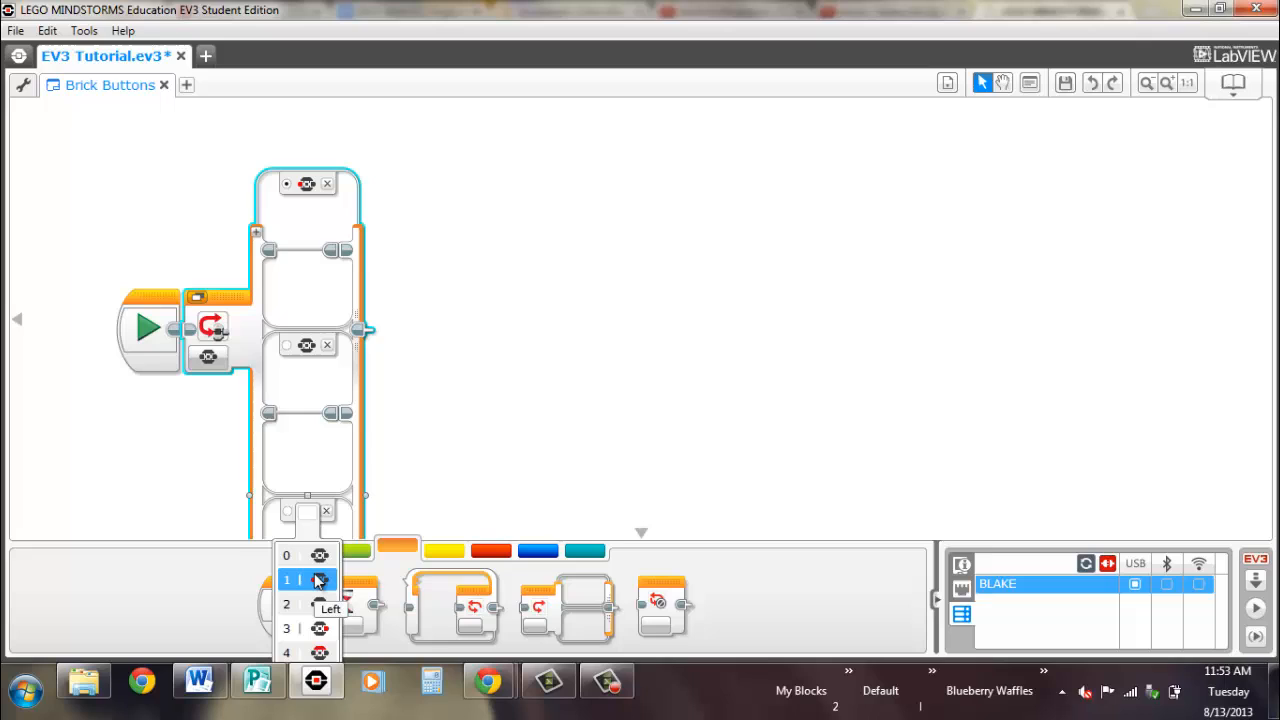
left_click(315, 579)
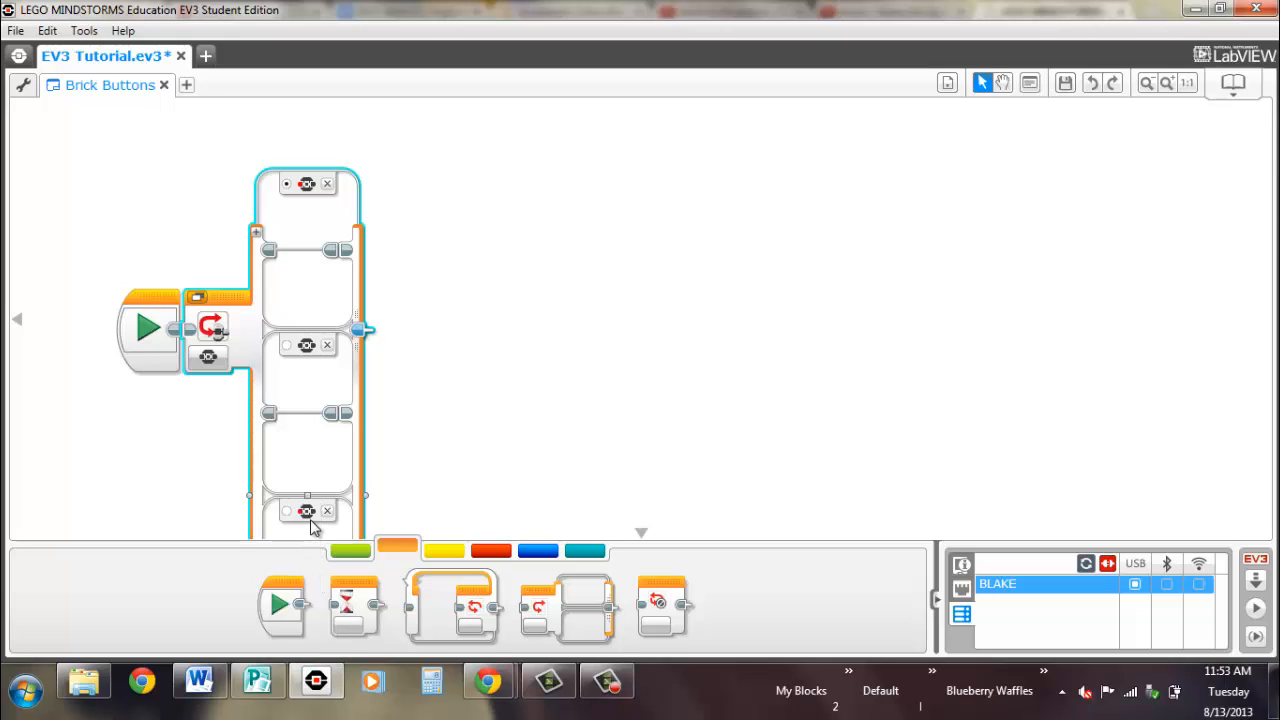
left_click(307, 511)
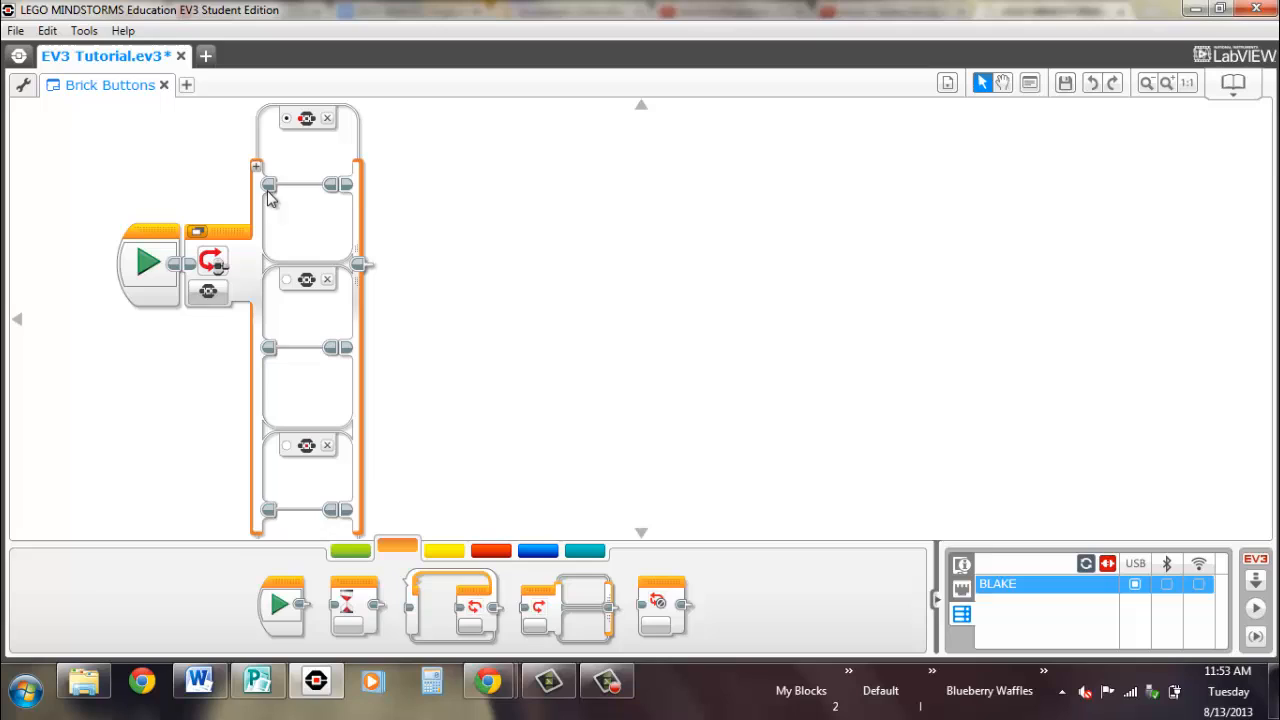
mouse_move(308, 351)
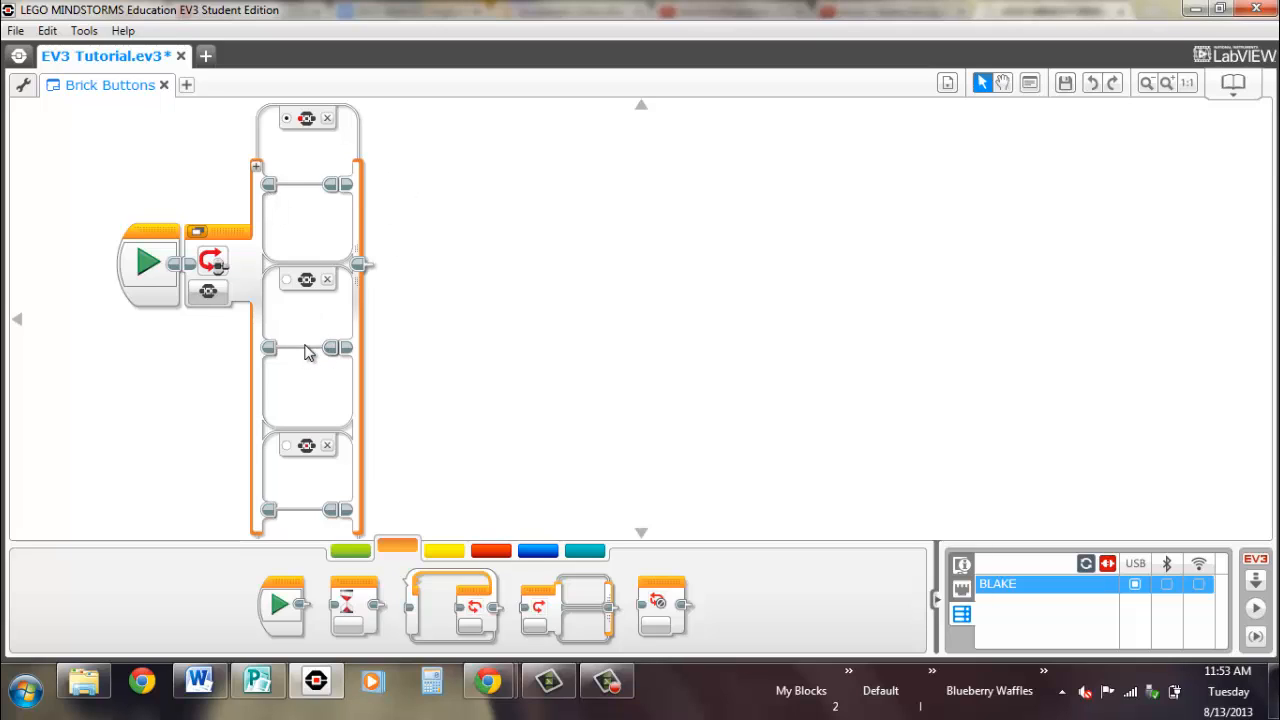
mouse_move(318, 354)
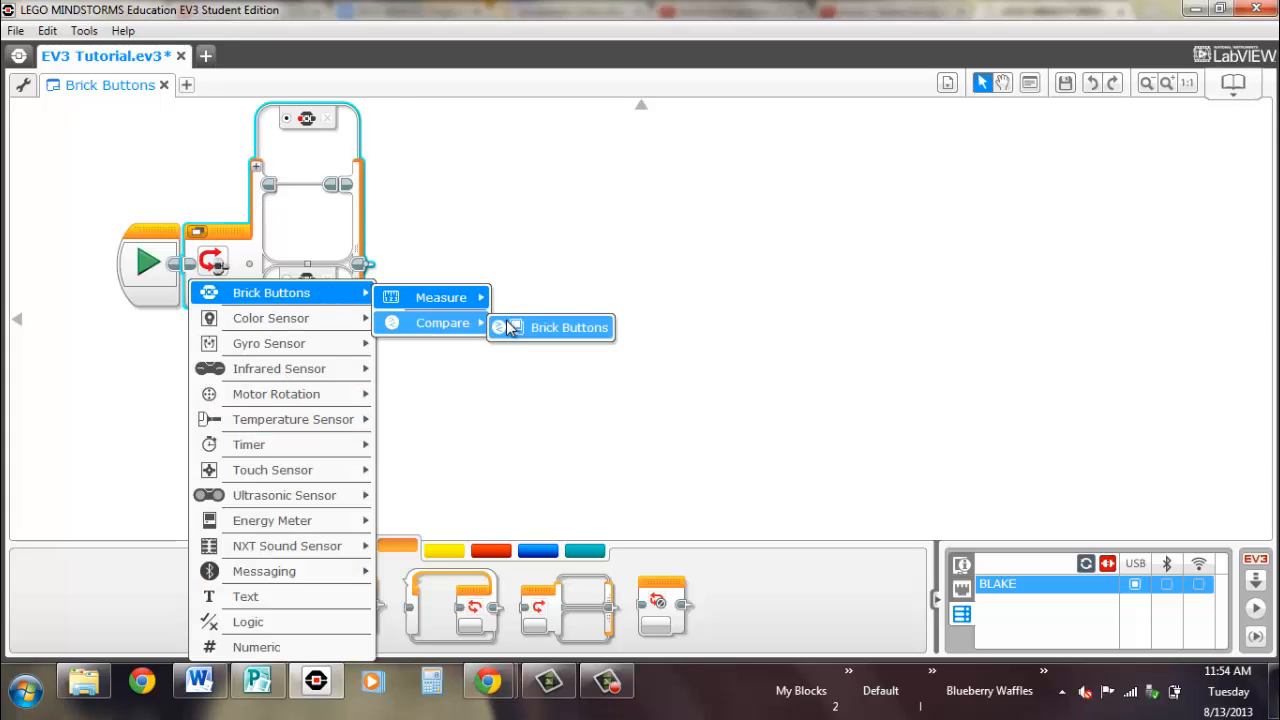
- Change the Switch to Brick Buttons Compare, checking buttons 2 and 3 for state 1 (Pressed)
left_click(551, 327)
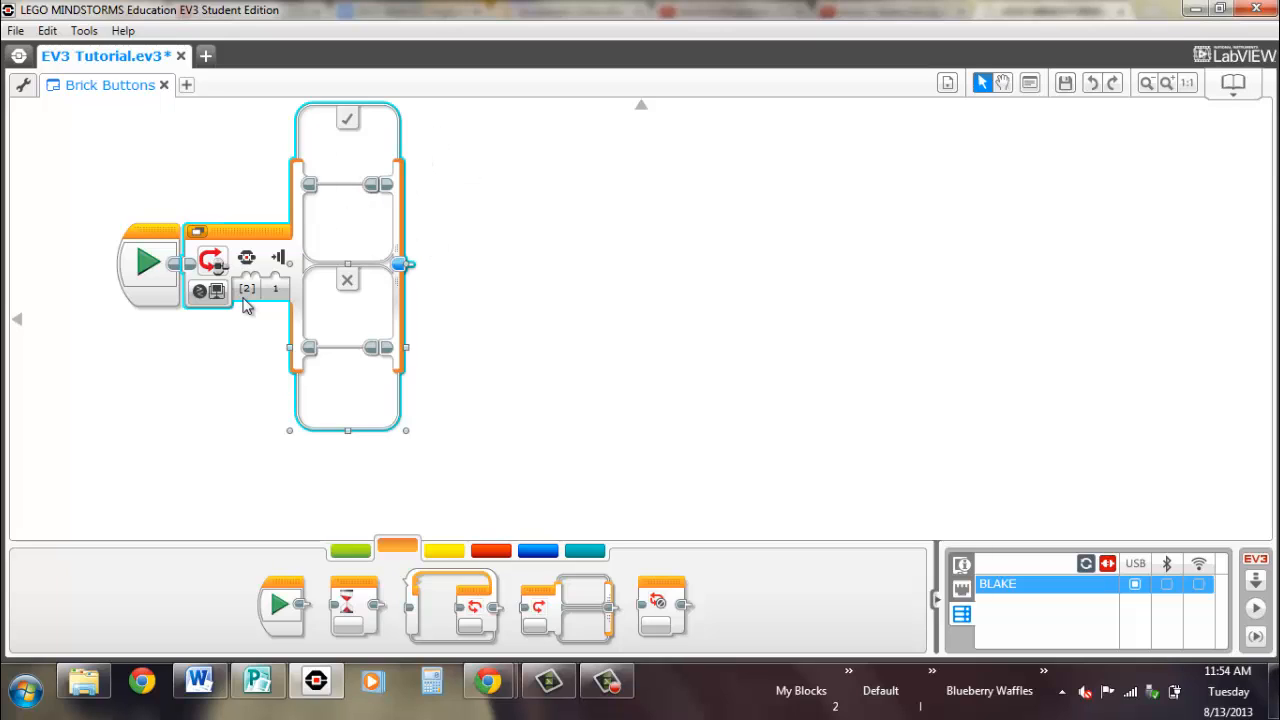
left_click(247, 289)
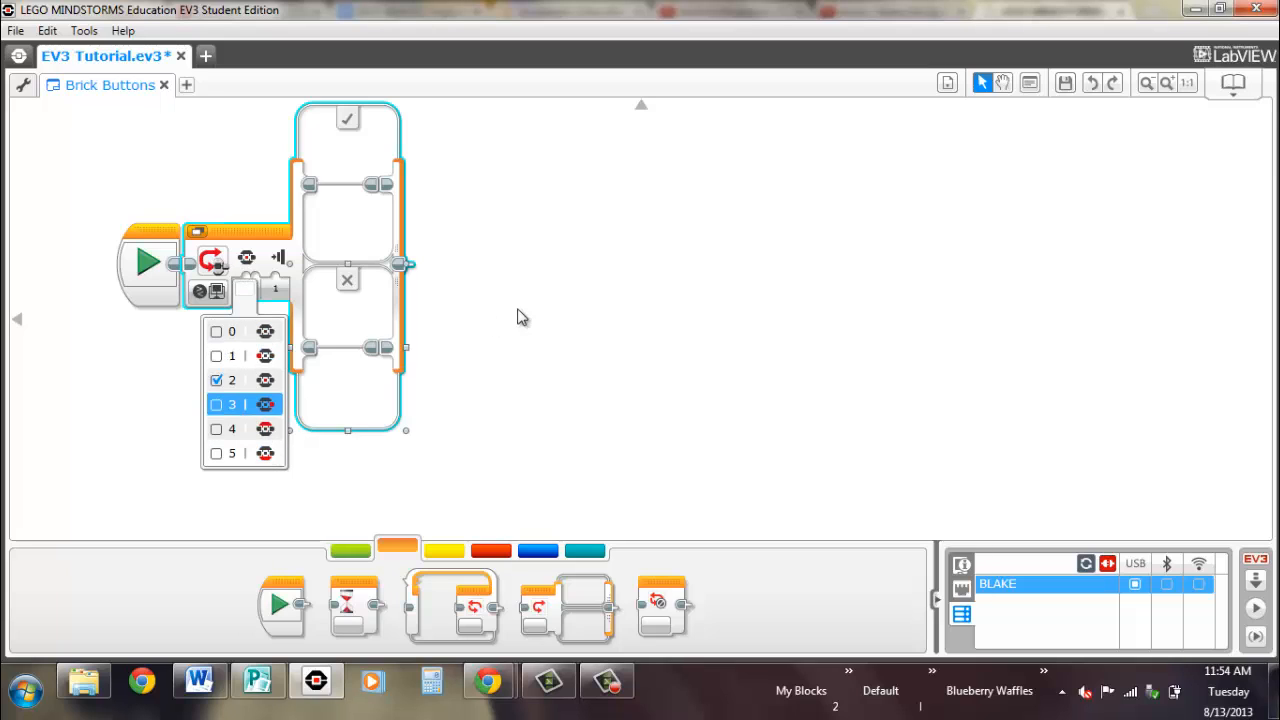
left_click(231, 380)
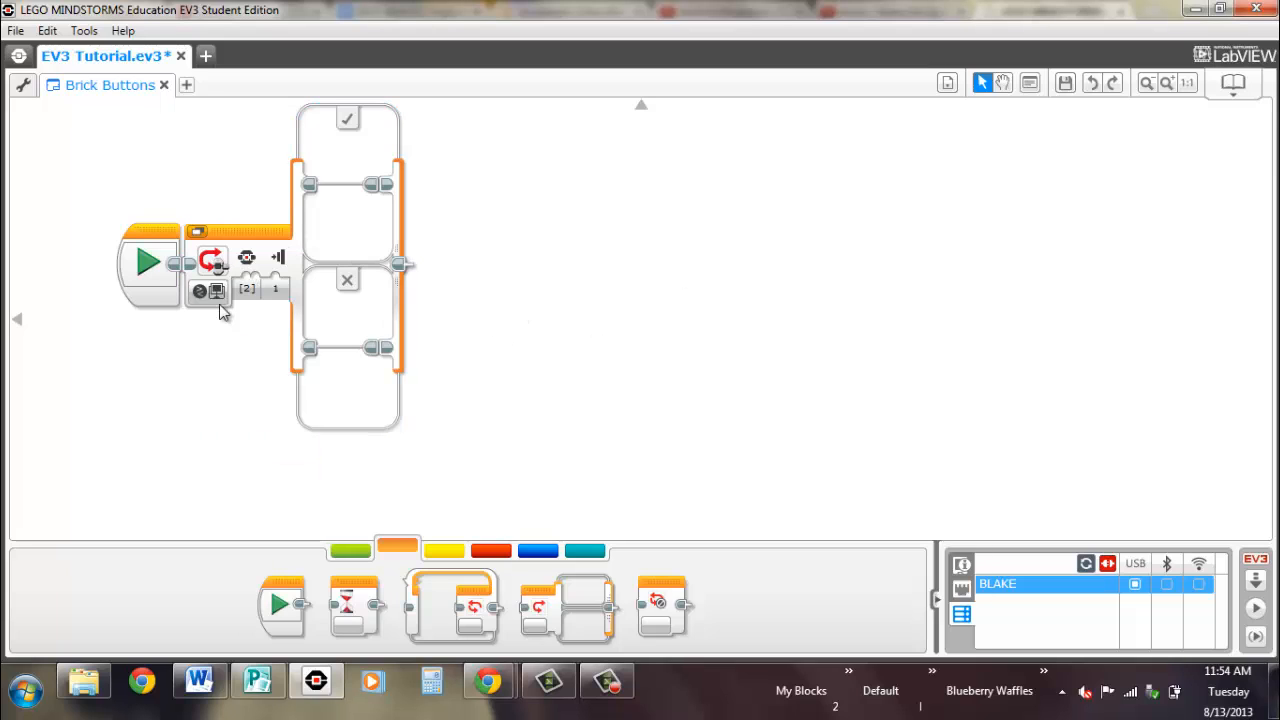
left_click(247, 290)
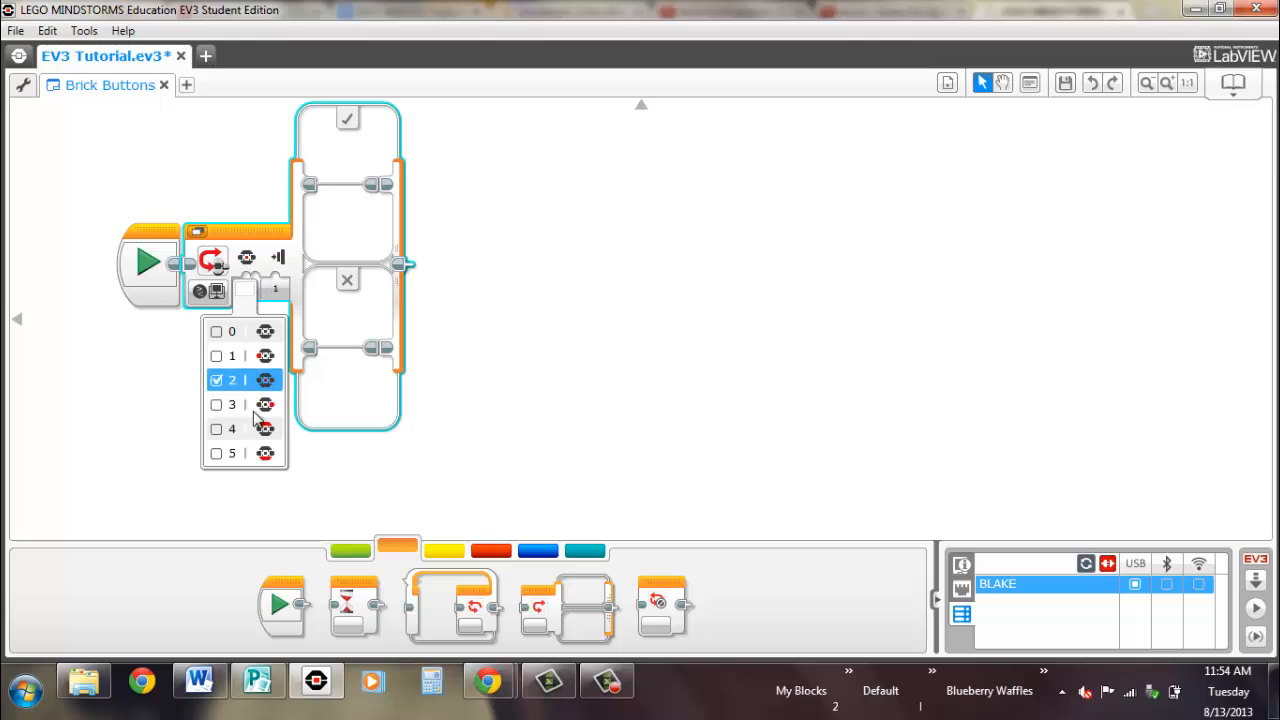
left_click(232, 379)
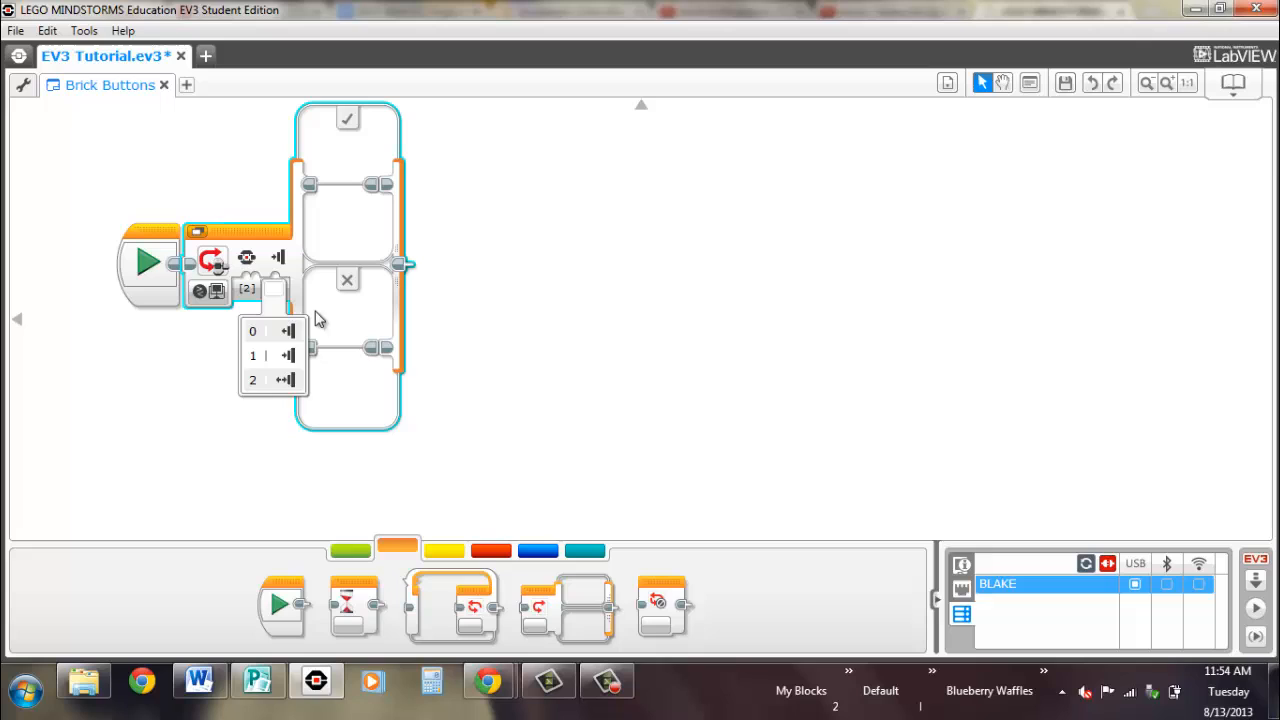
left_click(252, 355)
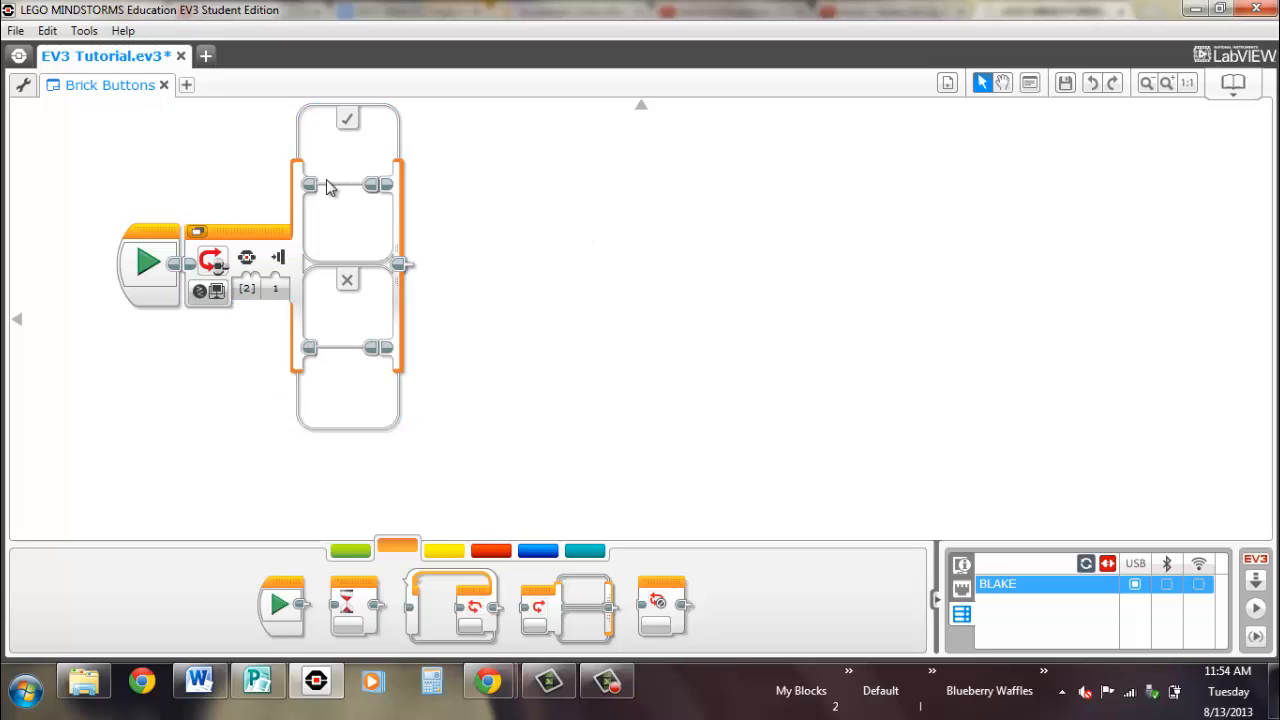
mouse_move(320, 348)
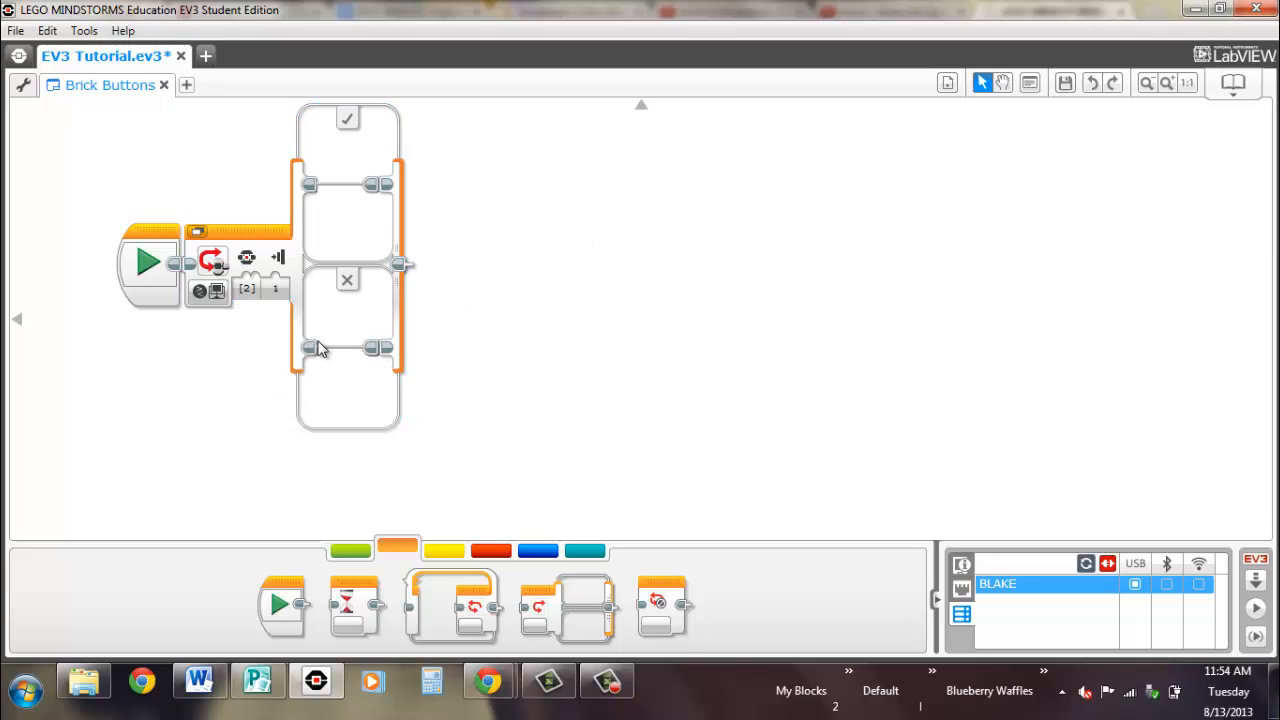
mouse_move(250, 285)
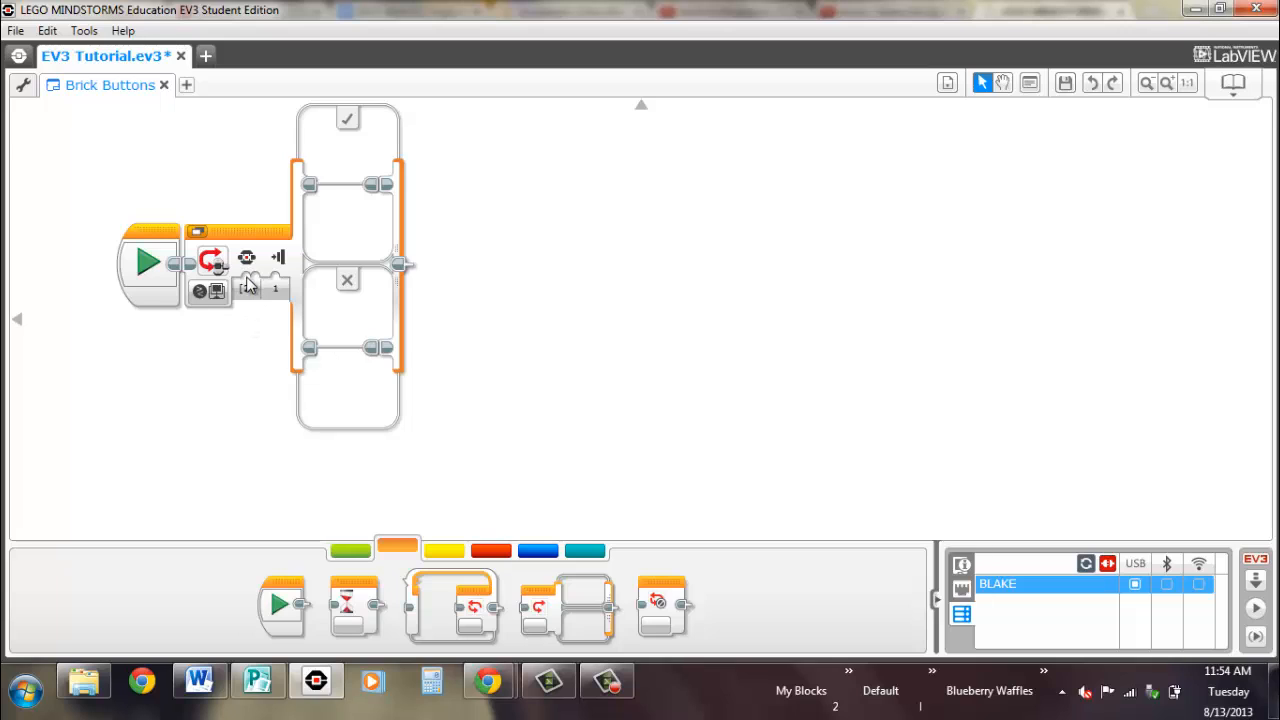
left_click(274, 289)
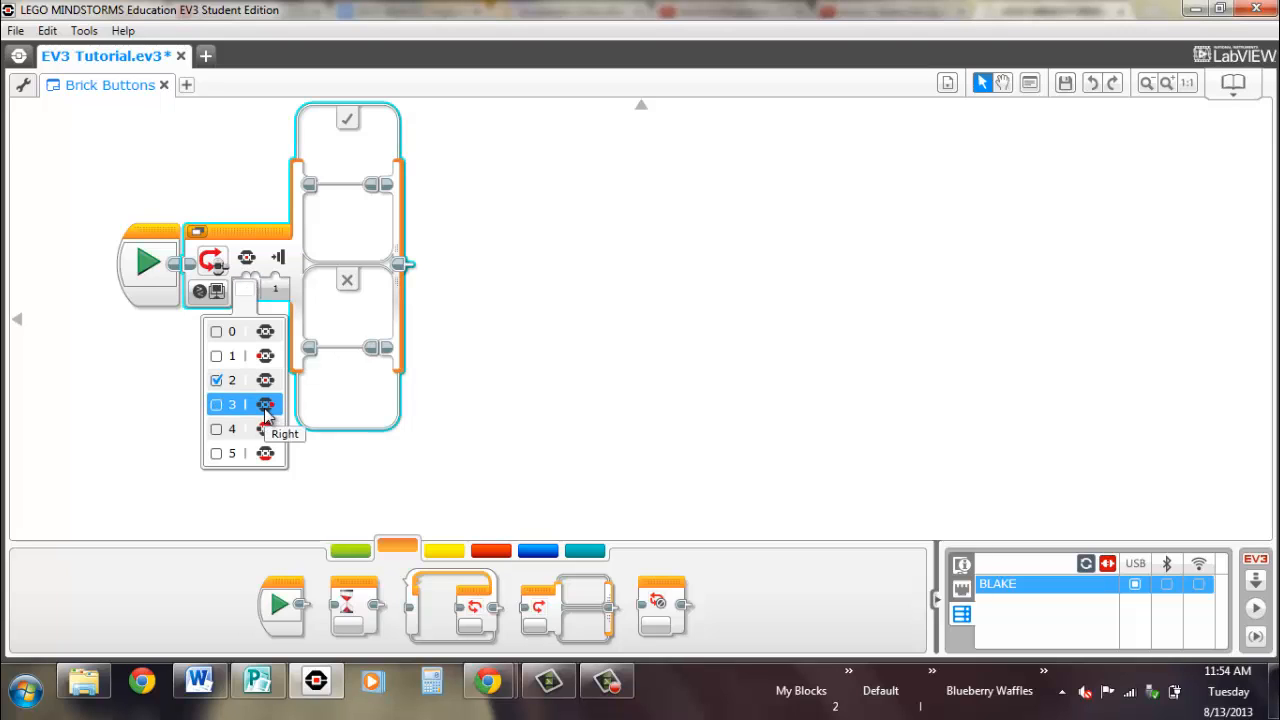
left_click(232, 404)
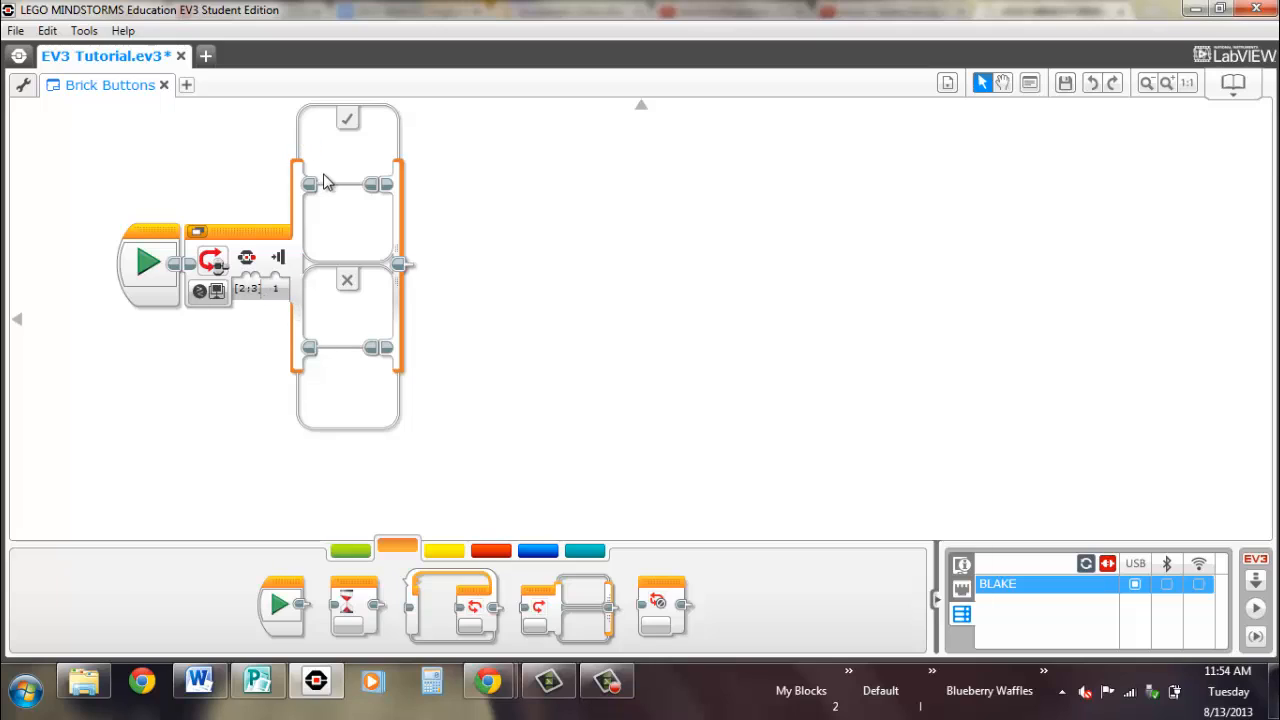
mouse_move(413, 338)
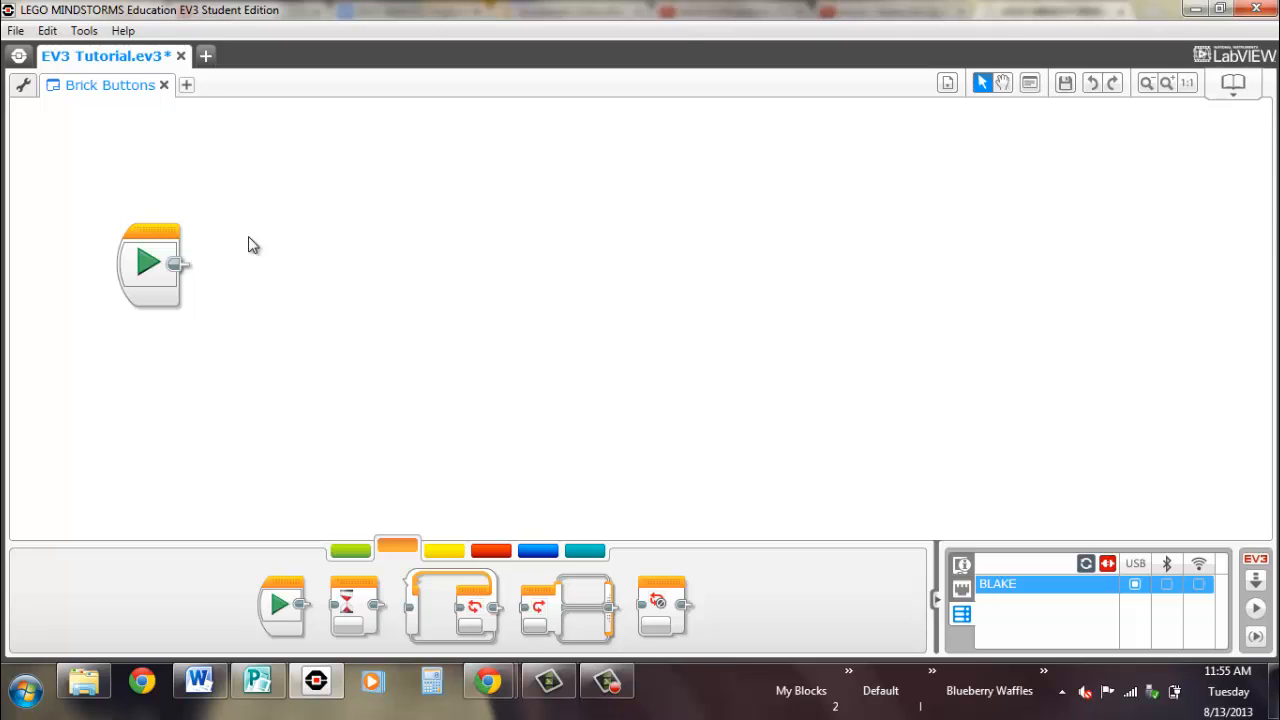
mouse_move(660, 296)
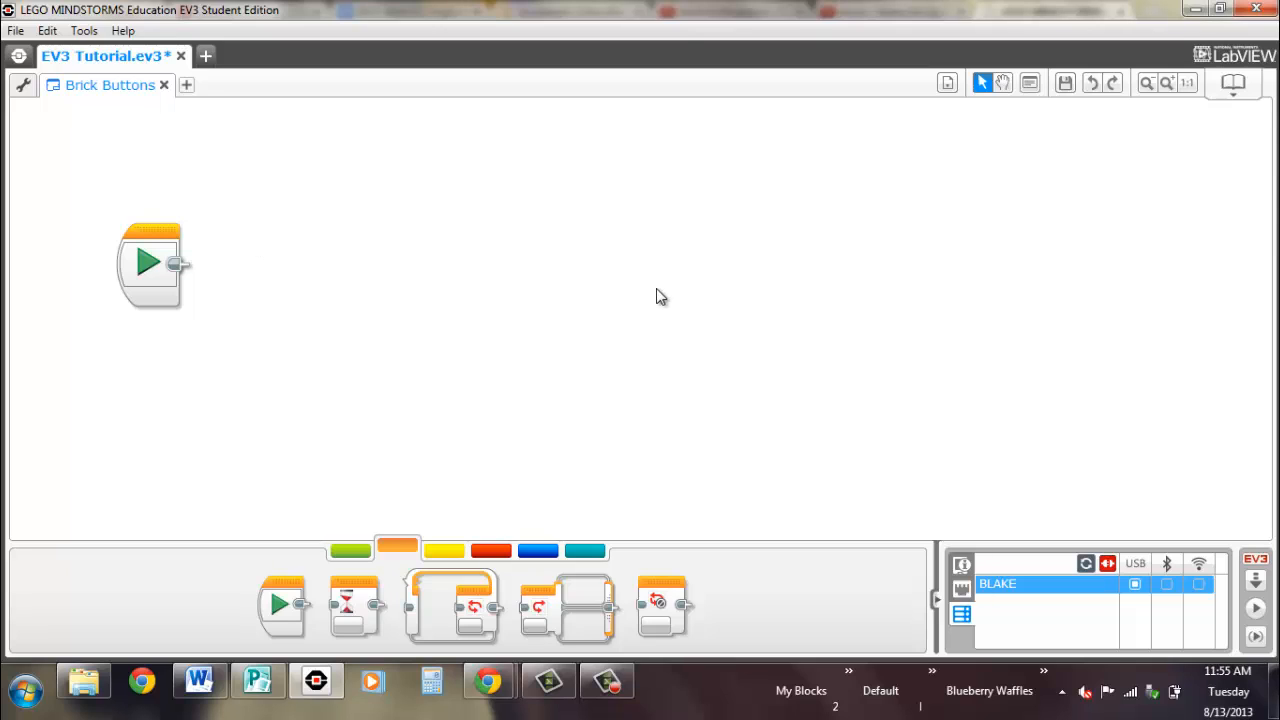